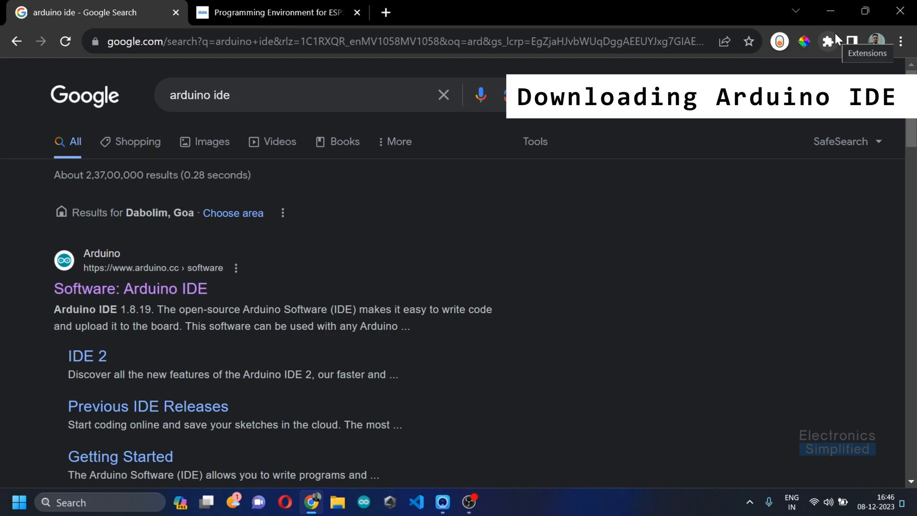
{"action": "mouse_move", "coordinate": [282, 206]}
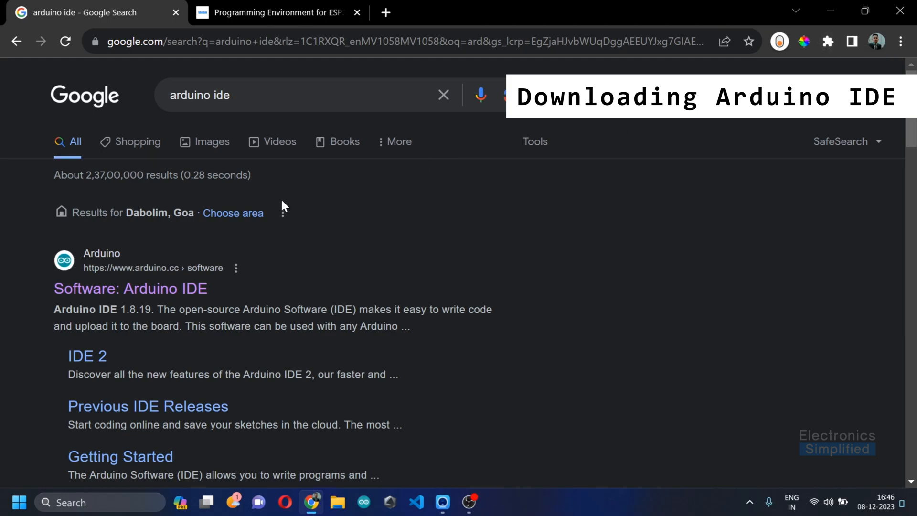
Step: Go to the 'Software: Arduino IDE' result to reach the arduino.cc downloads page
{"action": "left_click", "coordinate": [131, 288]}
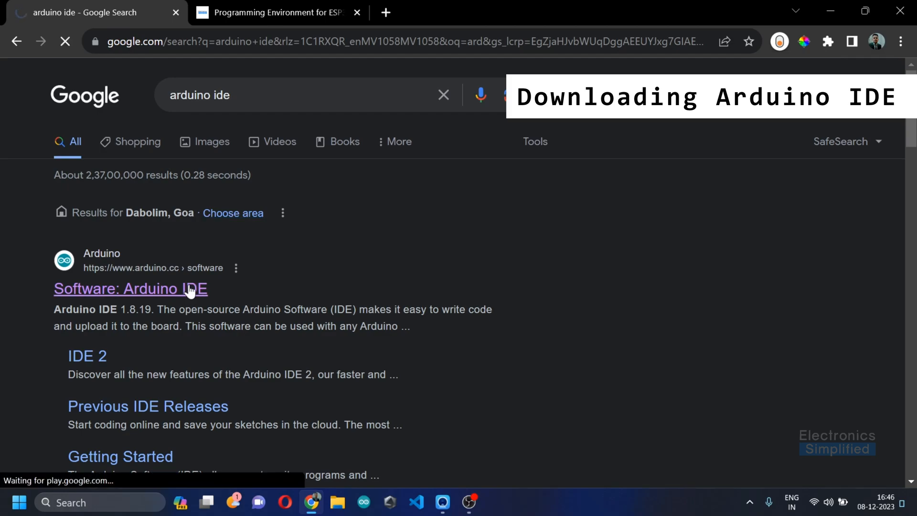
{"action": "left_click", "coordinate": [130, 288]}
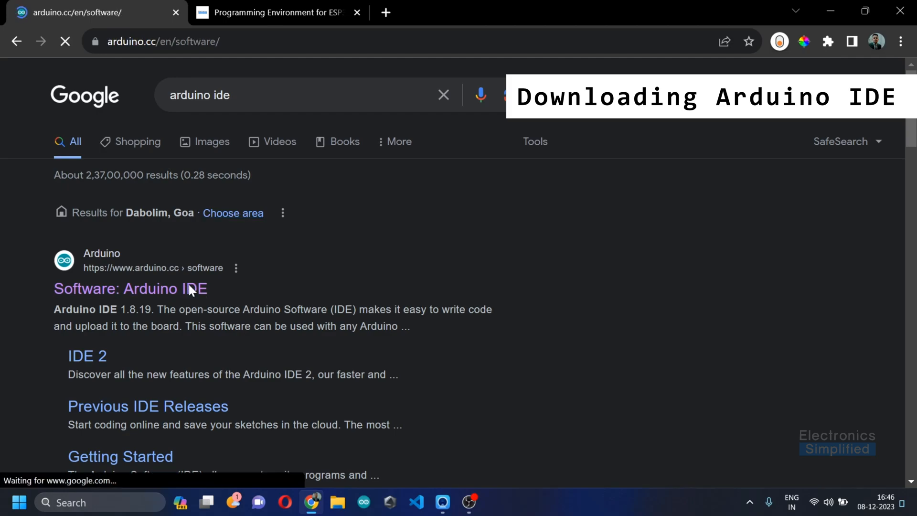
{"action": "left_click", "coordinate": [130, 288]}
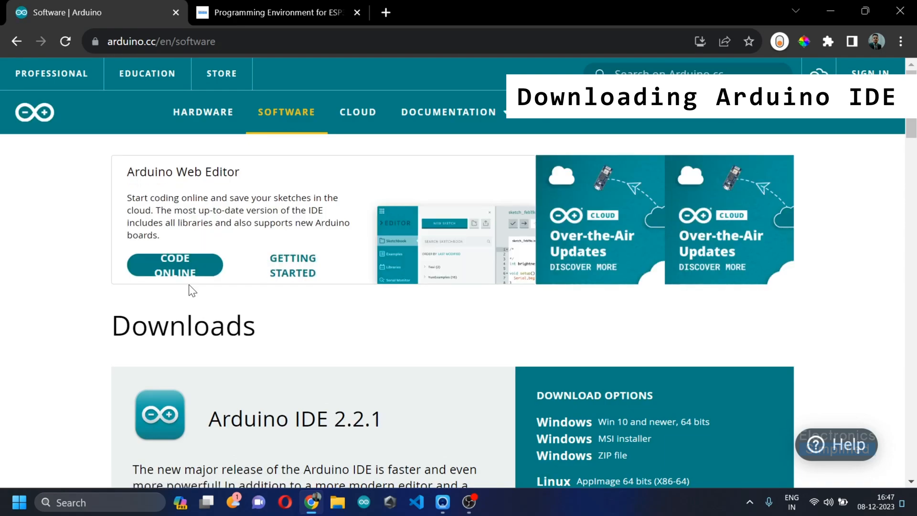
Step: Scroll the downloads page down to the Legacy IDE 1.8.19 section and back up
{"action": "scroll", "scroll_direction": "down", "scroll_amount": 3}
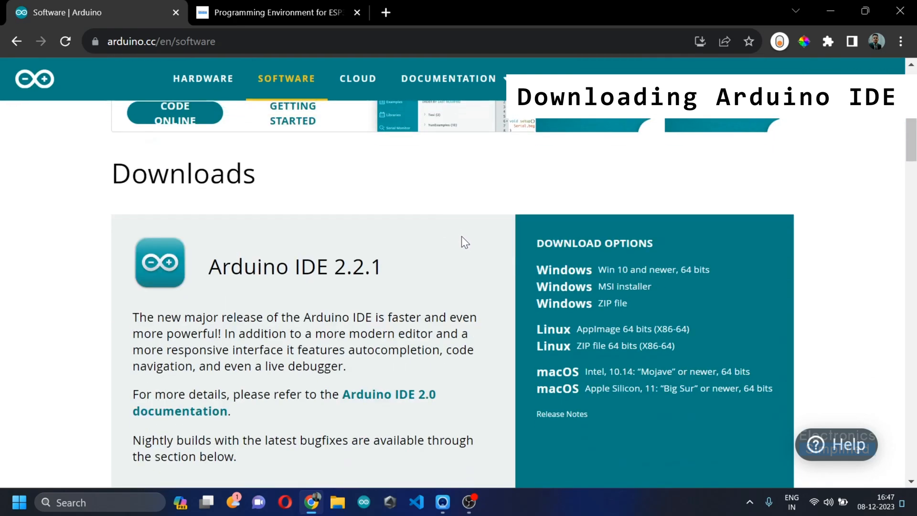
{"action": "scroll", "scroll_direction": "down", "scroll_amount": 3}
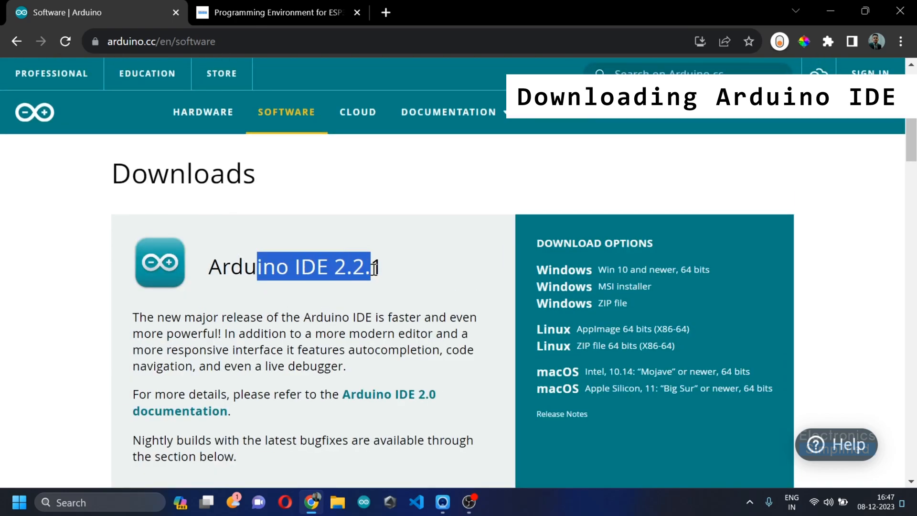
{"action": "left_click", "coordinate": [395, 260]}
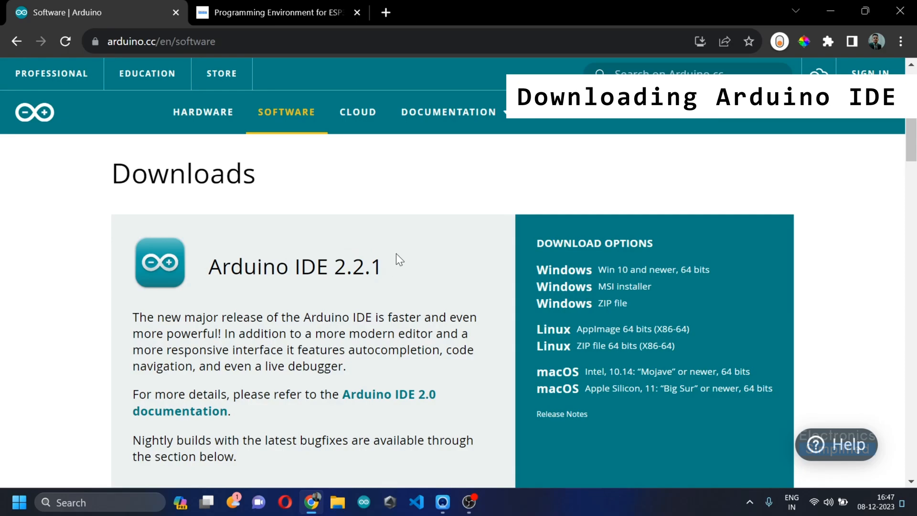
{"action": "scroll", "scroll_direction": "down", "scroll_amount": 3}
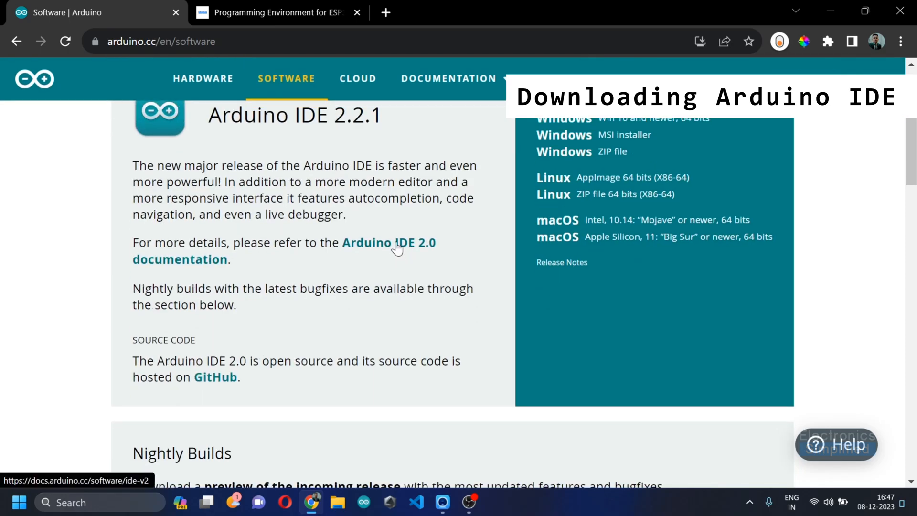
{"action": "scroll", "scroll_direction": "down", "scroll_amount": 3}
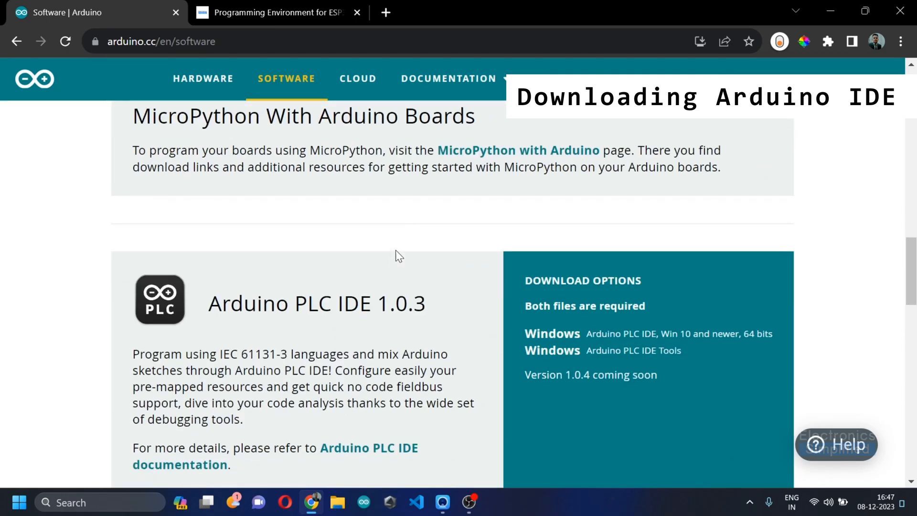
{"action": "scroll", "scroll_direction": "down", "scroll_amount": 3}
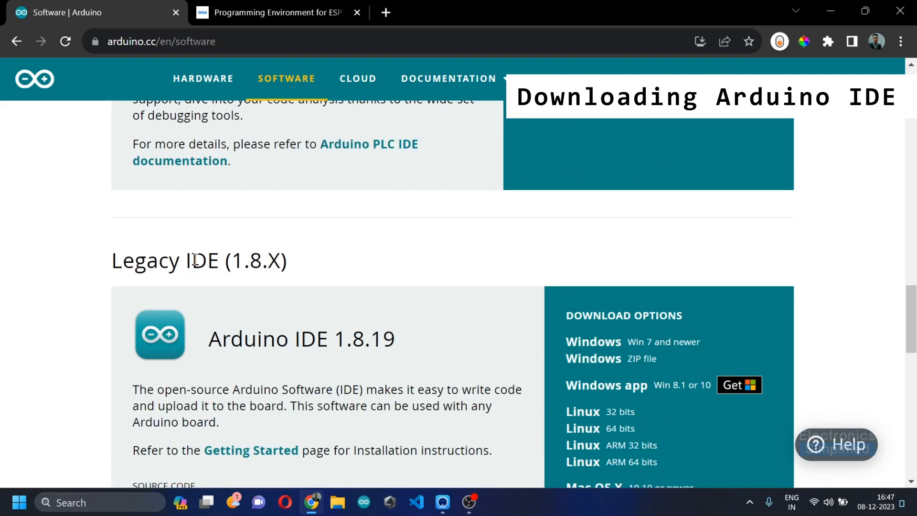
{"action": "mouse_move", "coordinate": [393, 320]}
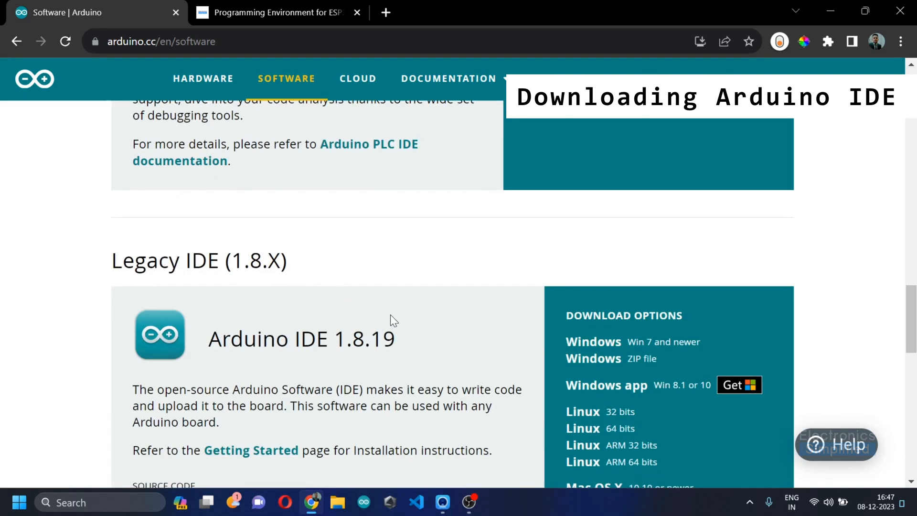
{"action": "scroll", "scroll_direction": "down", "scroll_amount": 3}
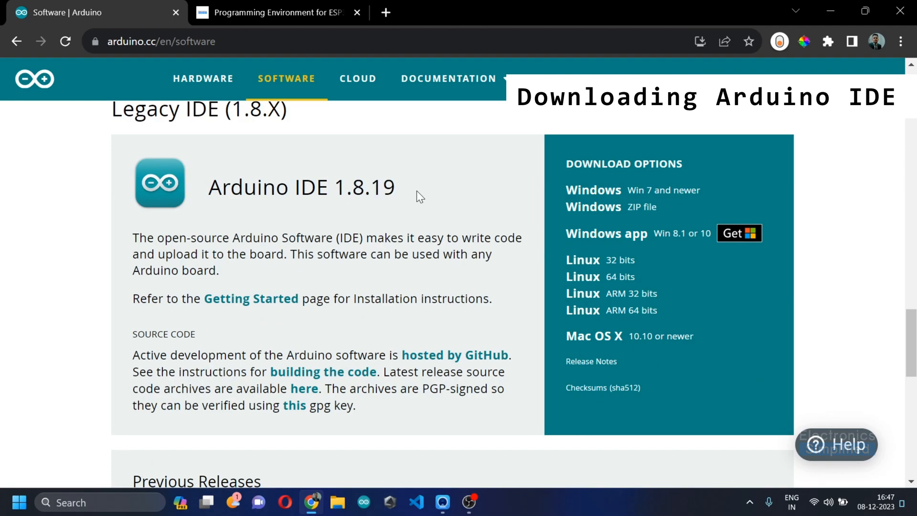
{"action": "mouse_move", "coordinate": [413, 197]}
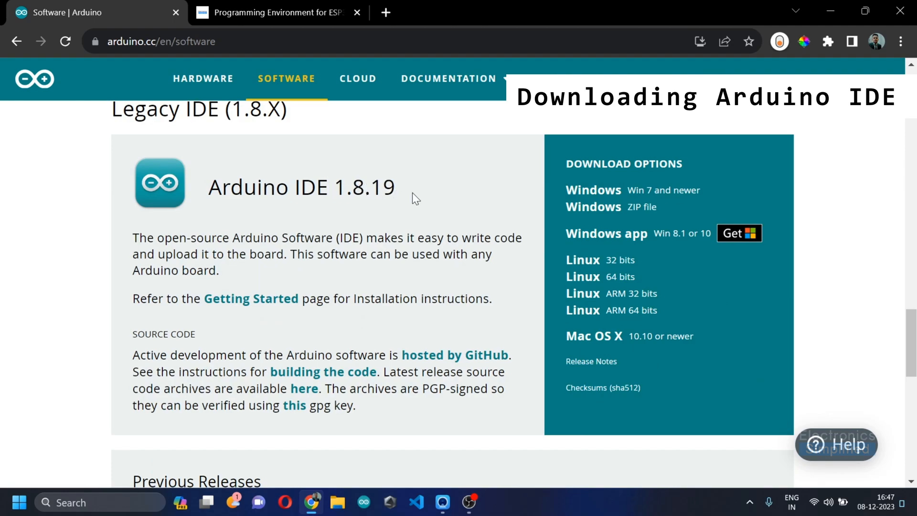
{"action": "mouse_move", "coordinate": [206, 193]}
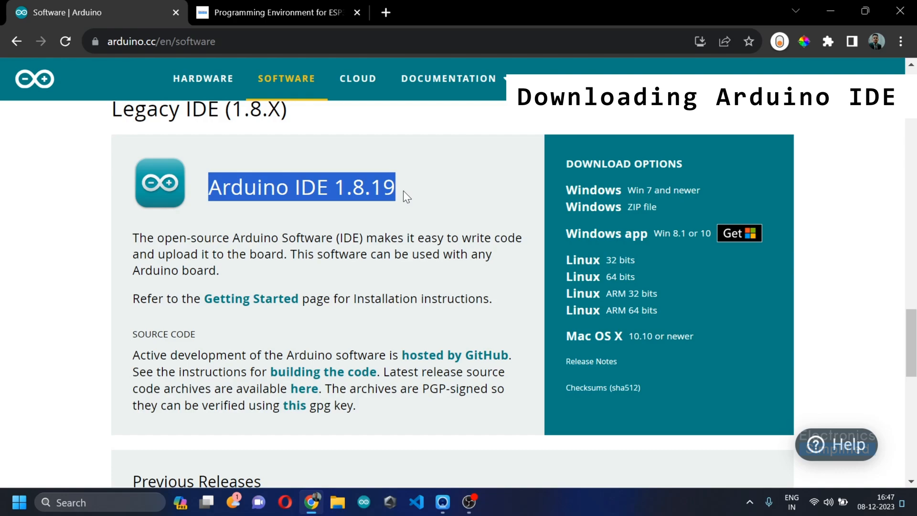
{"action": "scroll", "scroll_direction": "up", "scroll_amount": 3}
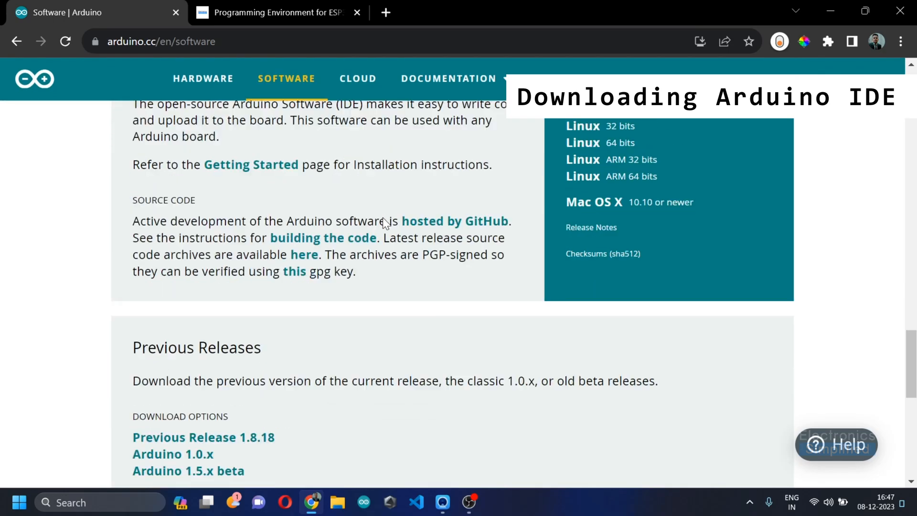
{"action": "scroll", "scroll_direction": "up", "scroll_amount": 3}
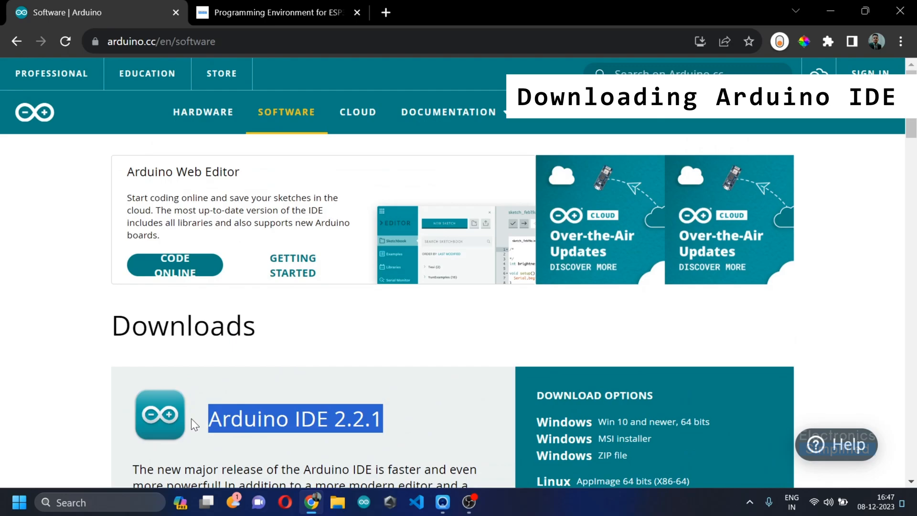
Step: Download Legacy IDE 1.8.19 for Windows 7 and newer, choosing JUST DOWNLOAD on the donation and newsletter pages
{"action": "scroll", "scroll_direction": "down", "scroll_amount": 3}
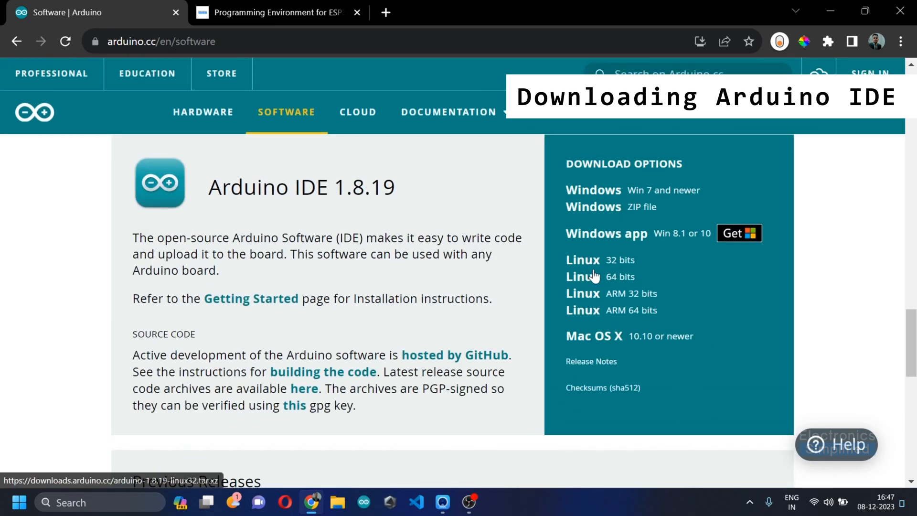
{"action": "mouse_move", "coordinate": [530, 213]}
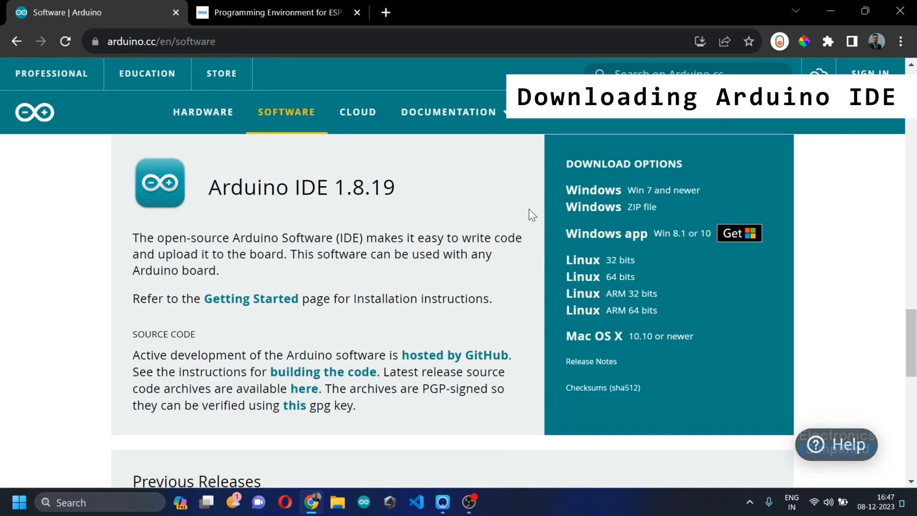
{"action": "mouse_move", "coordinate": [593, 189]}
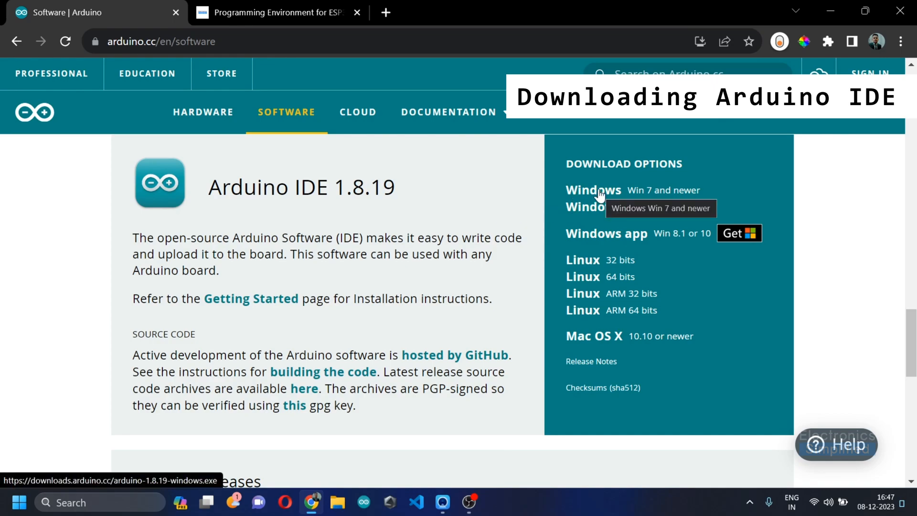
{"action": "mouse_move", "coordinate": [656, 229]}
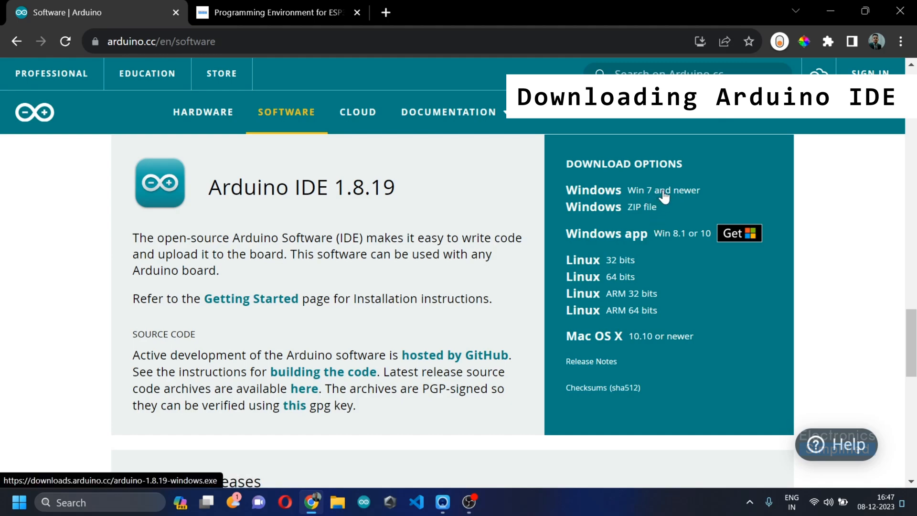
{"action": "left_click", "coordinate": [592, 189]}
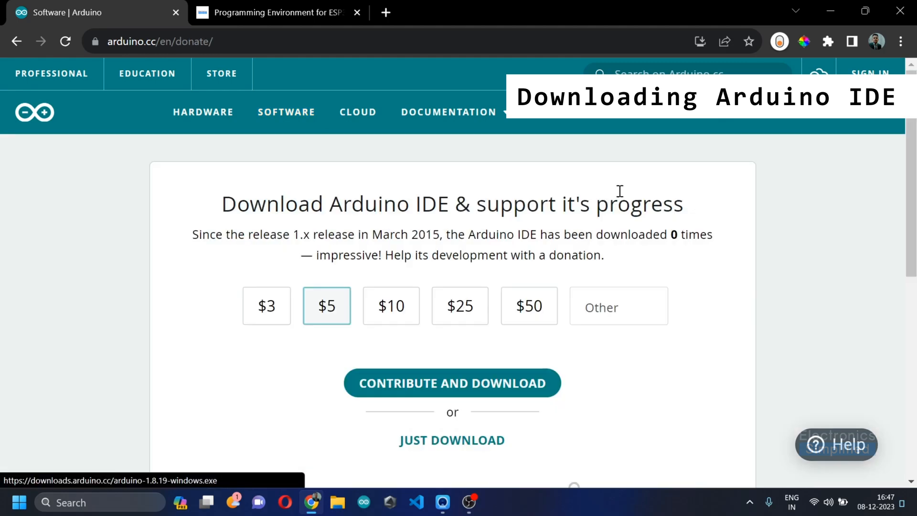
{"action": "scroll", "scroll_direction": "down", "scroll_amount": 3}
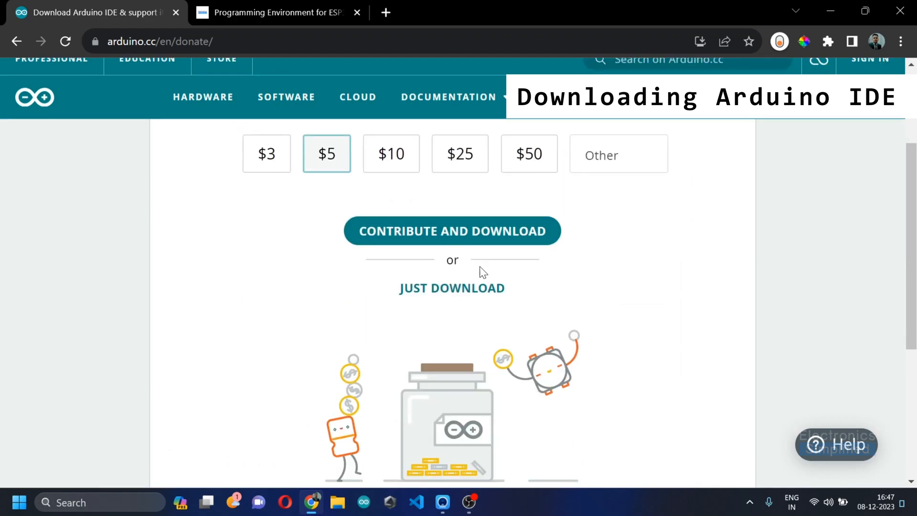
{"action": "left_click", "coordinate": [452, 287]}
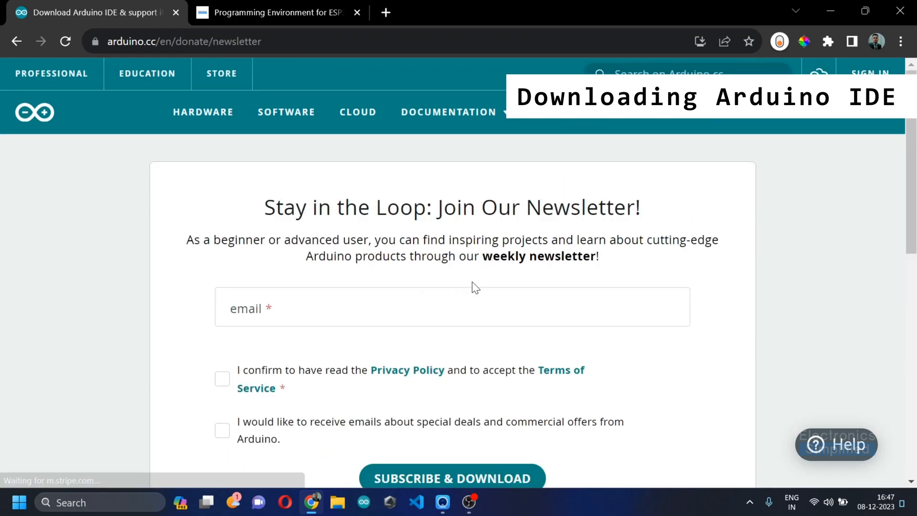
{"action": "scroll", "scroll_direction": "down", "scroll_amount": 3}
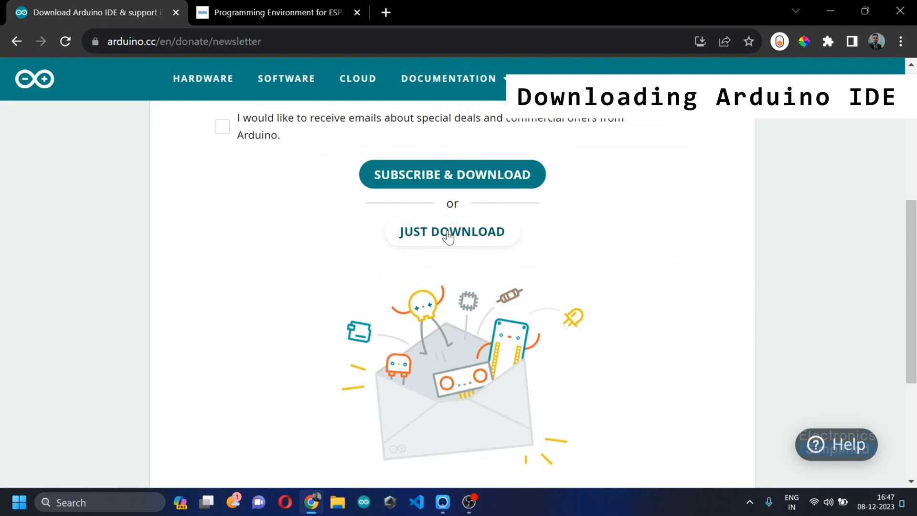
{"action": "left_click", "coordinate": [451, 231]}
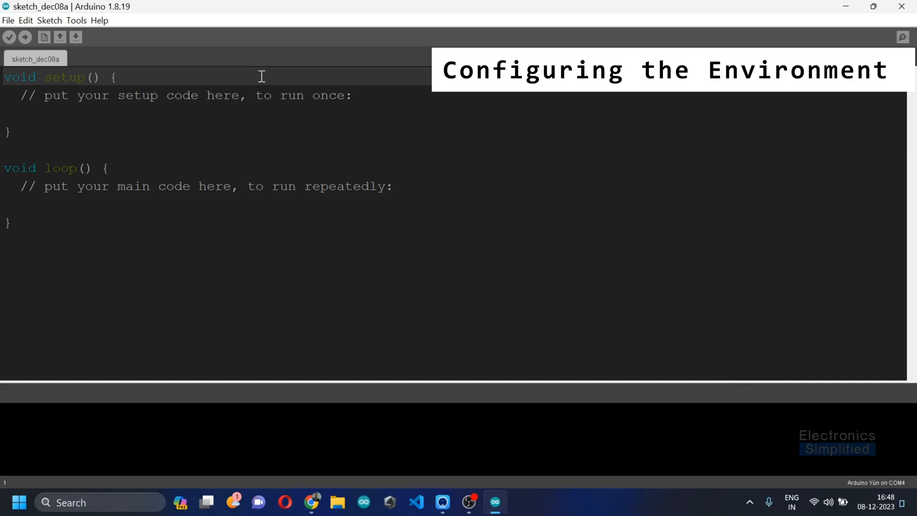
{"action": "mouse_move", "coordinate": [92, 77]}
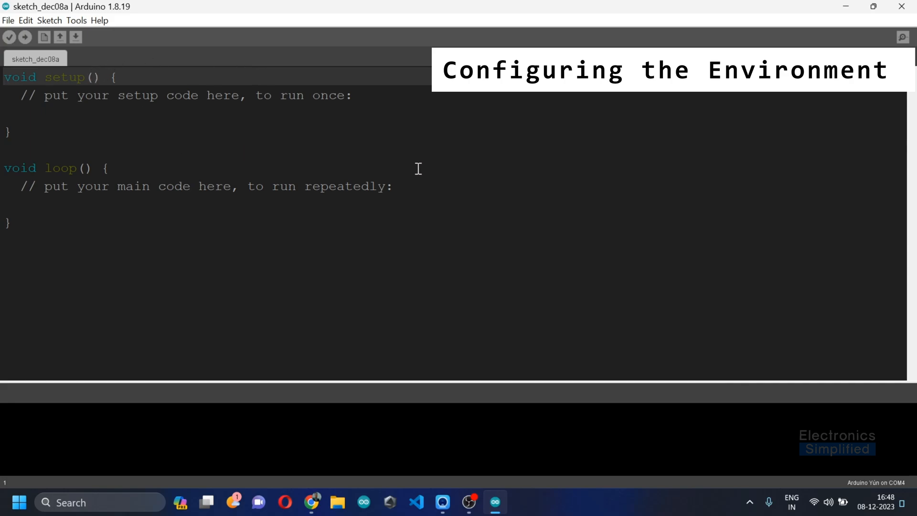
Step: Select all of the default new sketch's empty setup() and loop() code
{"action": "key", "text": "ctrl+a"}
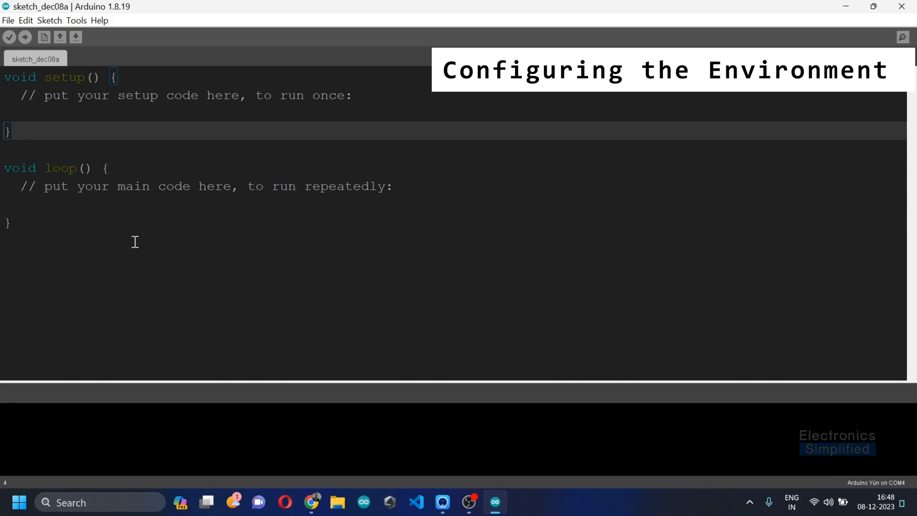
{"action": "mouse_move", "coordinate": [100, 170]}
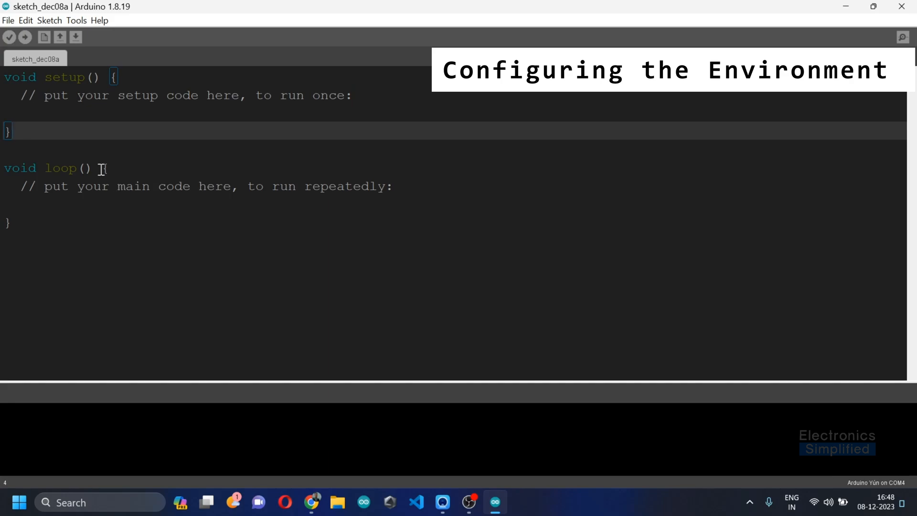
Step: Bring up File > Preferences and check the ESP32 tutorial in the browser for the URL
{"action": "left_click", "coordinate": [9, 20]}
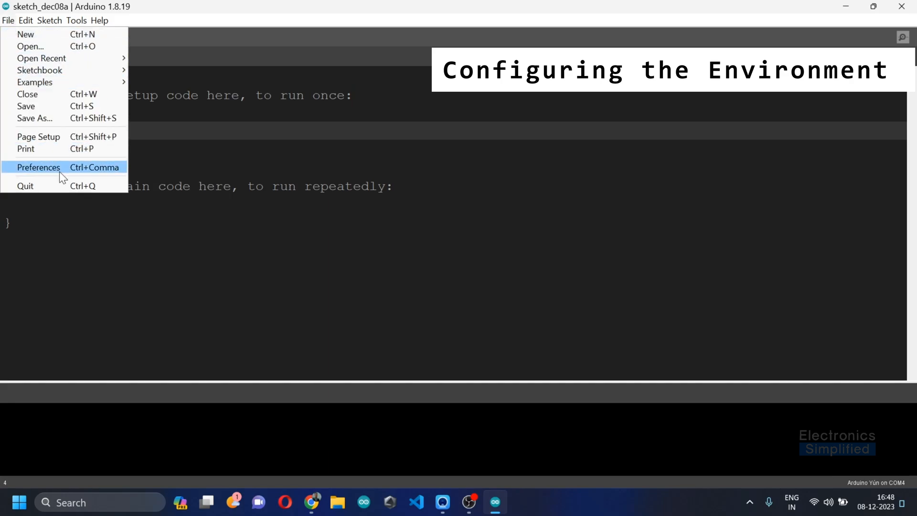
{"action": "left_click", "coordinate": [38, 167]}
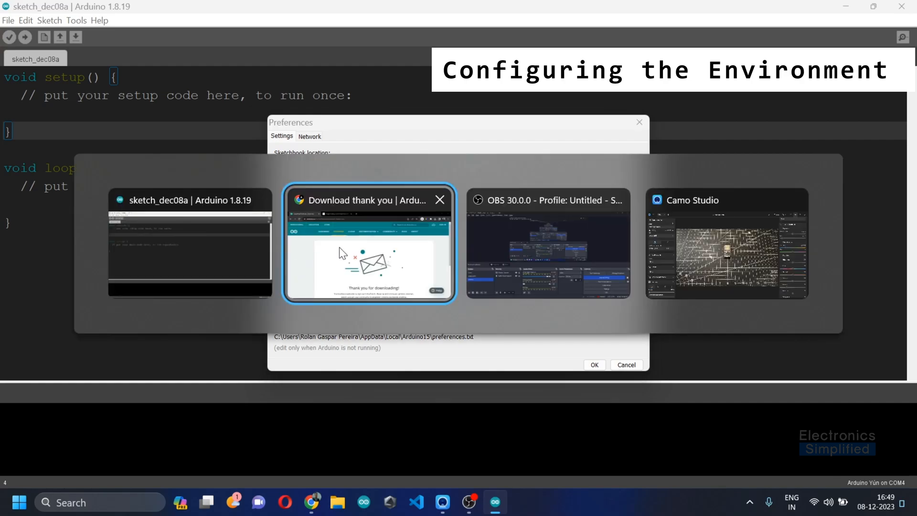
{"action": "left_click", "coordinate": [368, 199]}
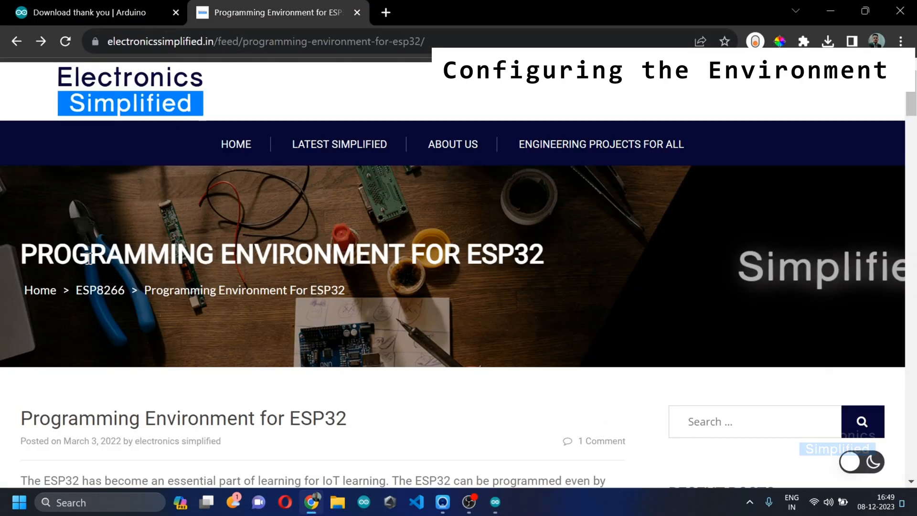
{"action": "scroll", "scroll_direction": "down", "scroll_amount": 3}
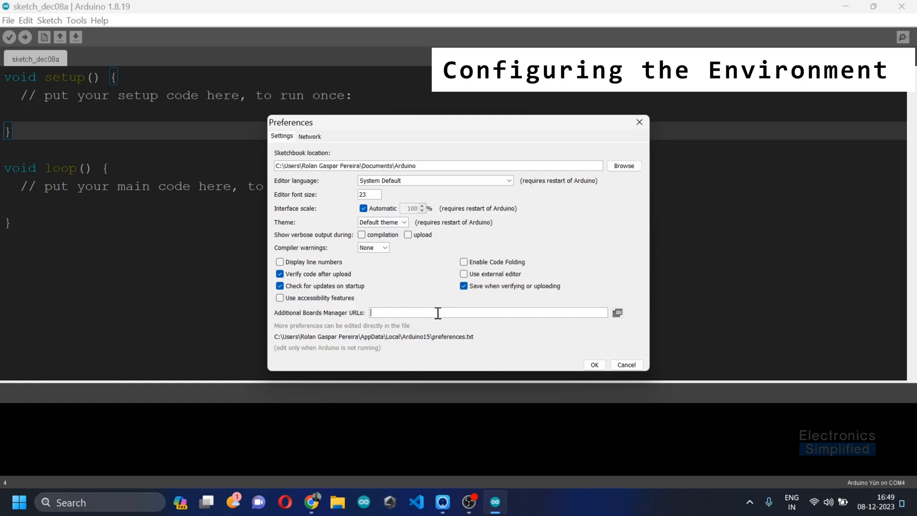
{"action": "type", "text": "https://dl.espressif.com/dl/package_esp32_index.json"}
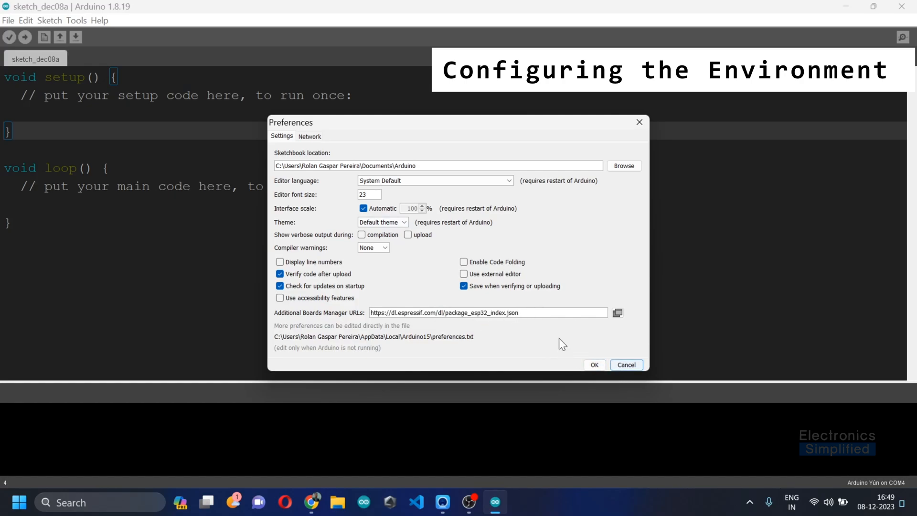
{"action": "mouse_move", "coordinate": [520, 313]}
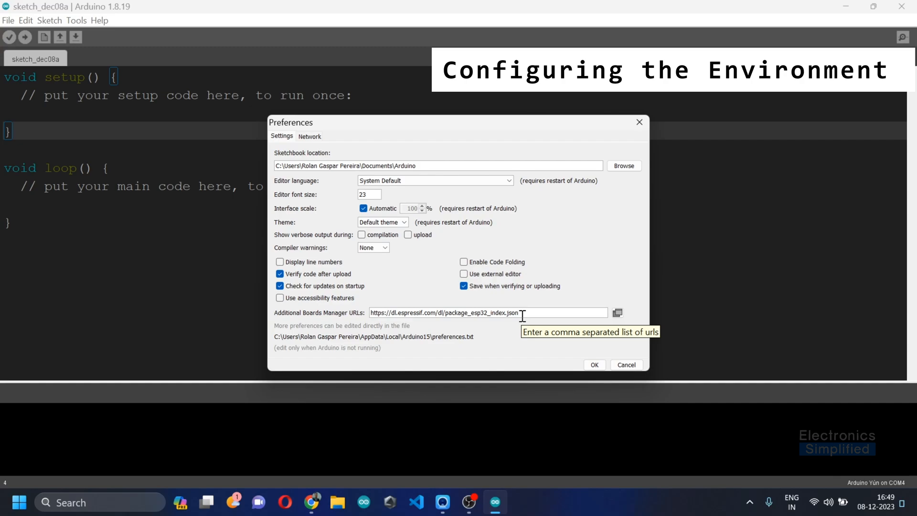
{"action": "type", "text": ","}
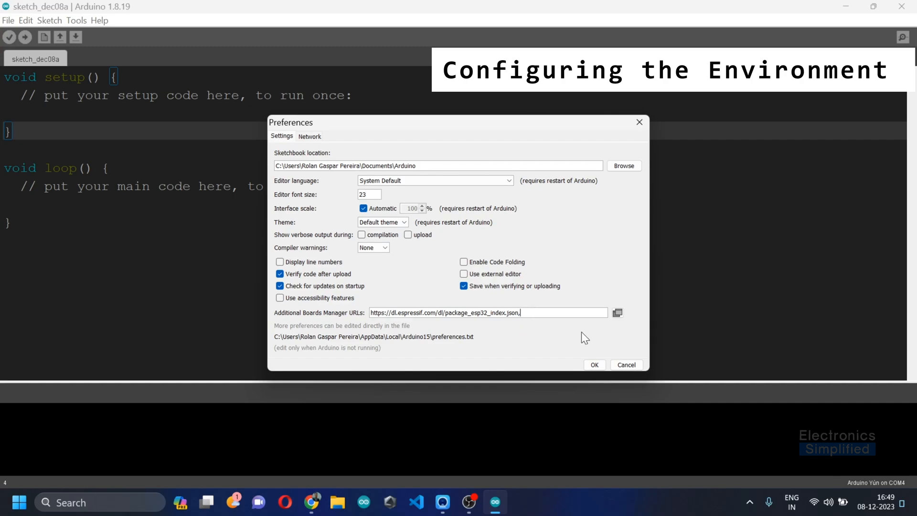
{"action": "type", "text": "https://dl.espressif.com/dl/package_esp32_index.json"}
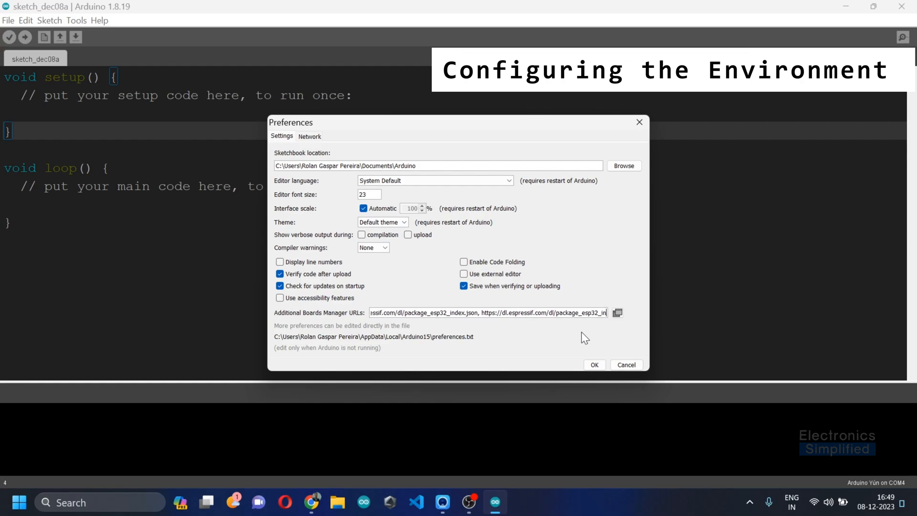
{"action": "left_click", "coordinate": [488, 312]}
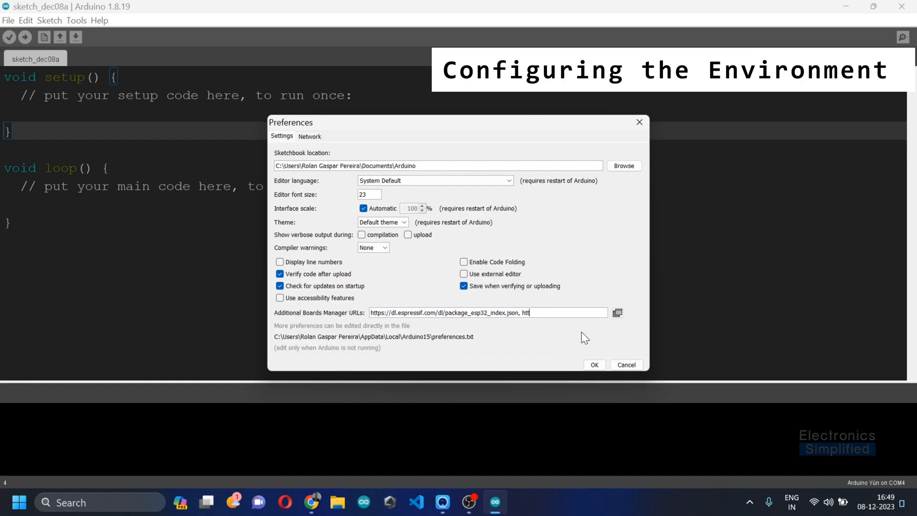
{"action": "key", "text": "Backspace"}
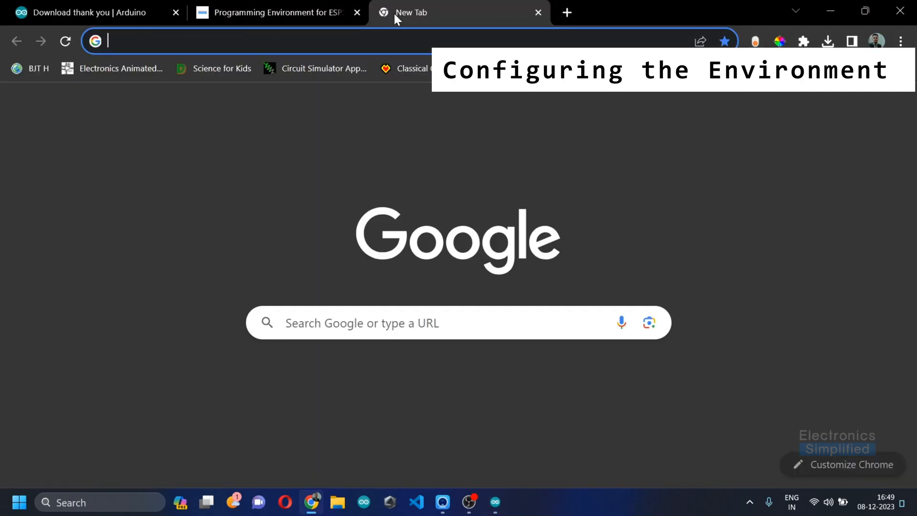
Step: Load dl.espressif.com/dl/package_esp32_index.json in the new tab and scroll through the JSON
{"action": "type", "text": "dl.espressif.com/dl/package_esp32_index.json"}
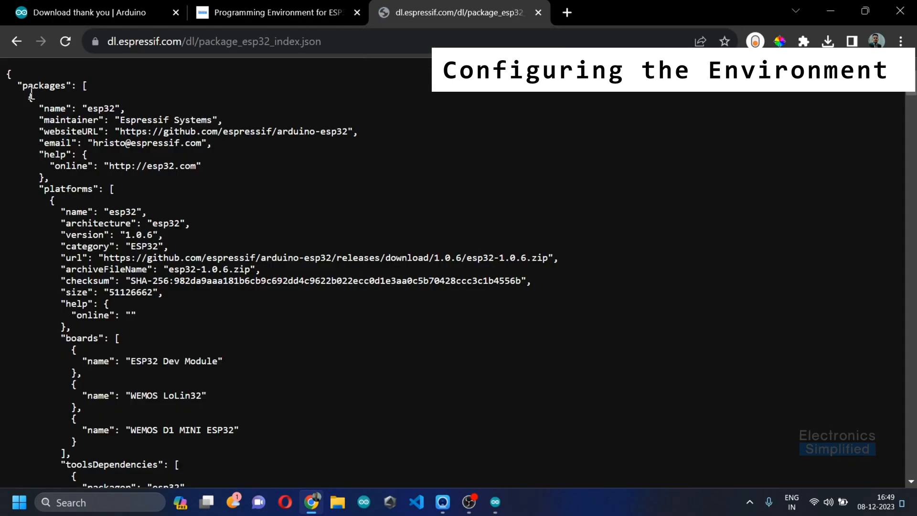
{"action": "scroll", "scroll_direction": "down", "scroll_amount": 3}
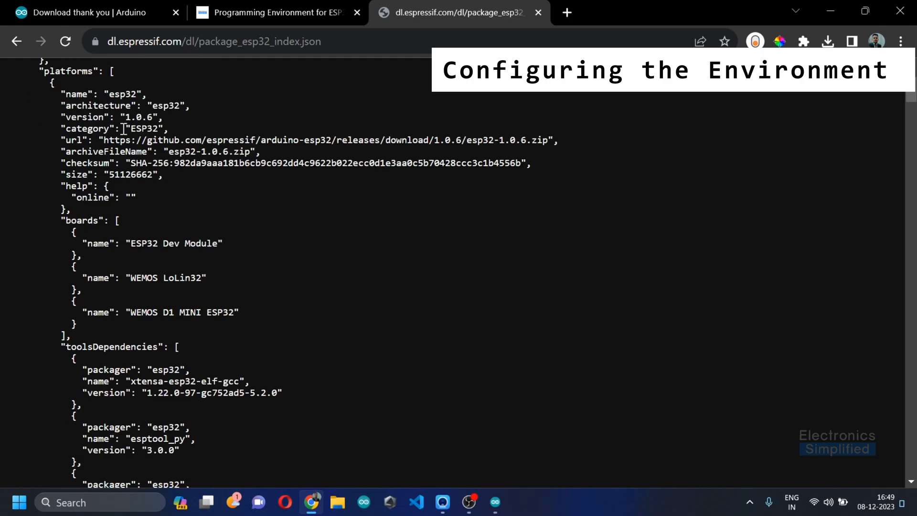
{"action": "scroll", "scroll_direction": "down", "scroll_amount": 3}
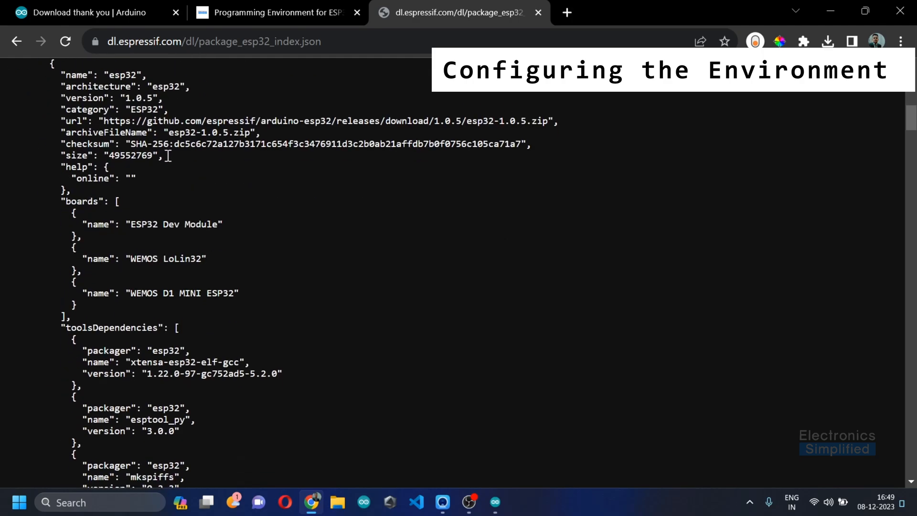
{"action": "scroll", "scroll_direction": "down", "scroll_amount": 3}
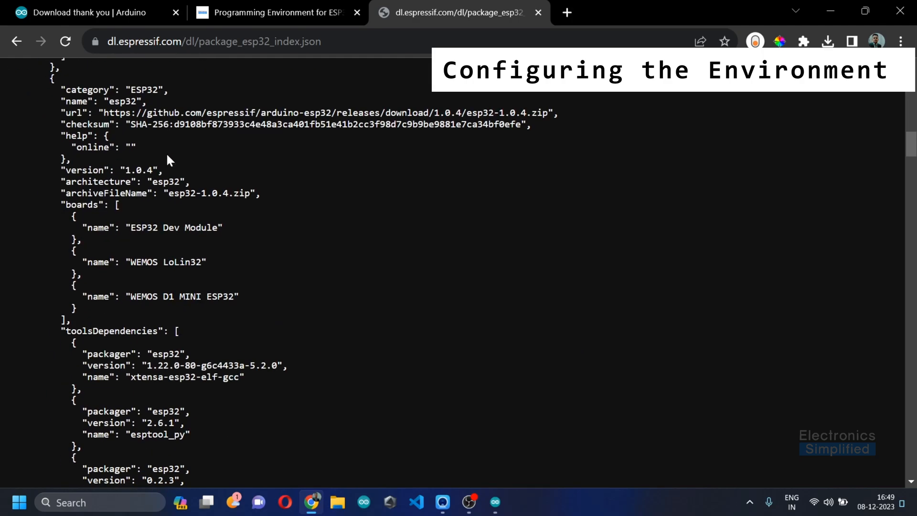
{"action": "scroll", "scroll_direction": "down", "scroll_amount": 3}
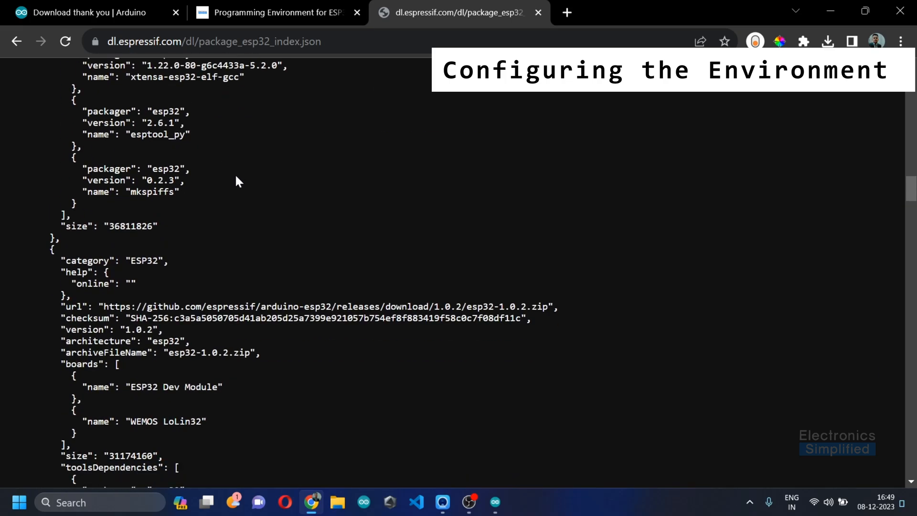
{"action": "scroll", "scroll_direction": "down", "scroll_amount": 3}
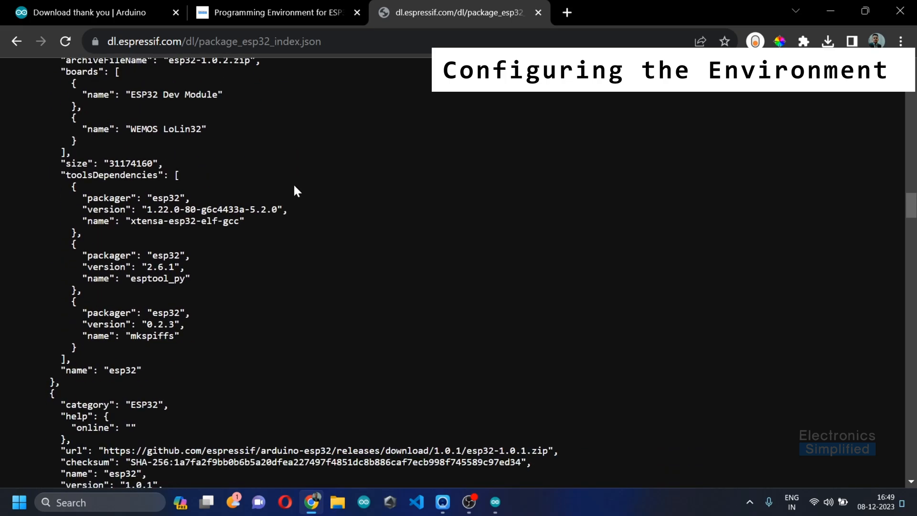
{"action": "scroll", "scroll_direction": "down", "scroll_amount": 3}
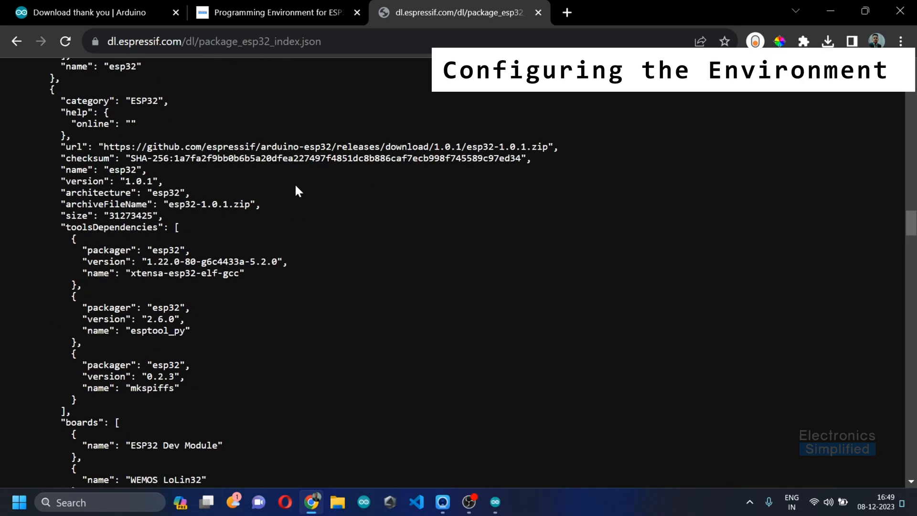
{"action": "scroll", "scroll_direction": "down", "scroll_amount": 3}
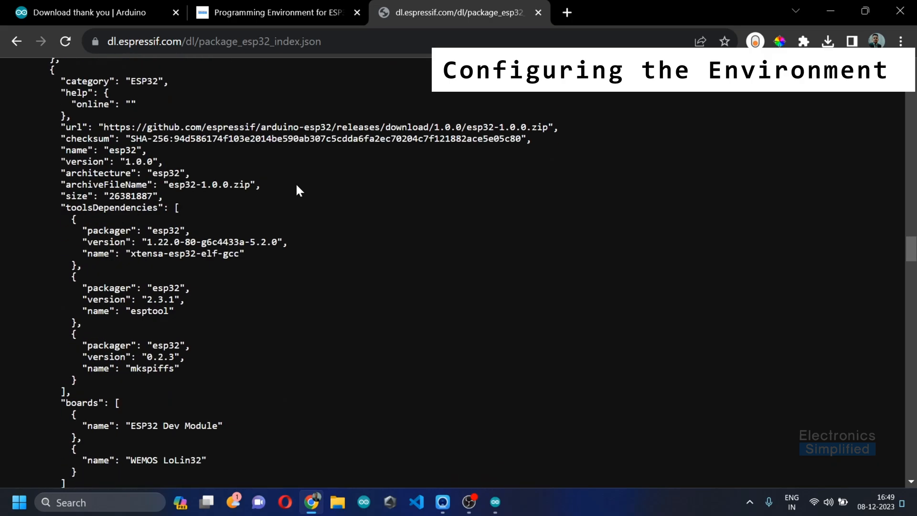
{"action": "scroll", "scroll_direction": "down", "scroll_amount": 3}
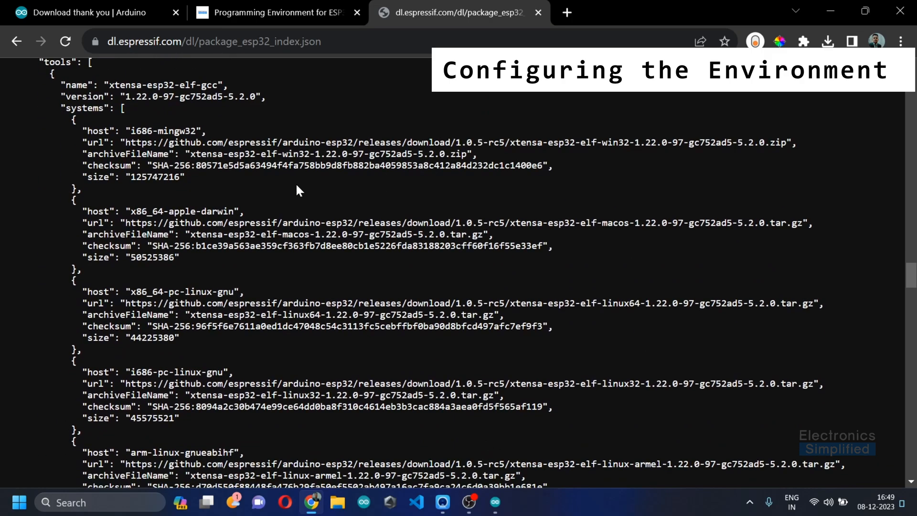
{"action": "scroll", "scroll_direction": "down", "scroll_amount": 3}
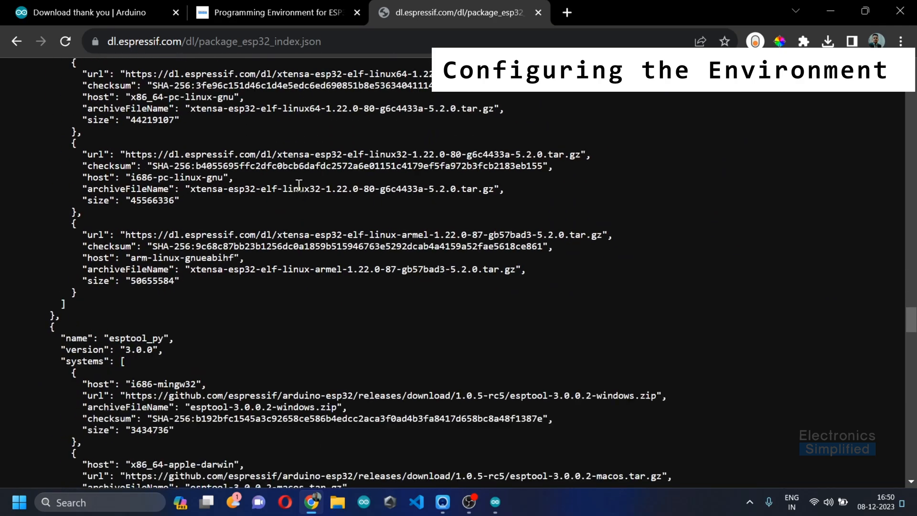
{"action": "scroll", "scroll_direction": "down", "scroll_amount": 3}
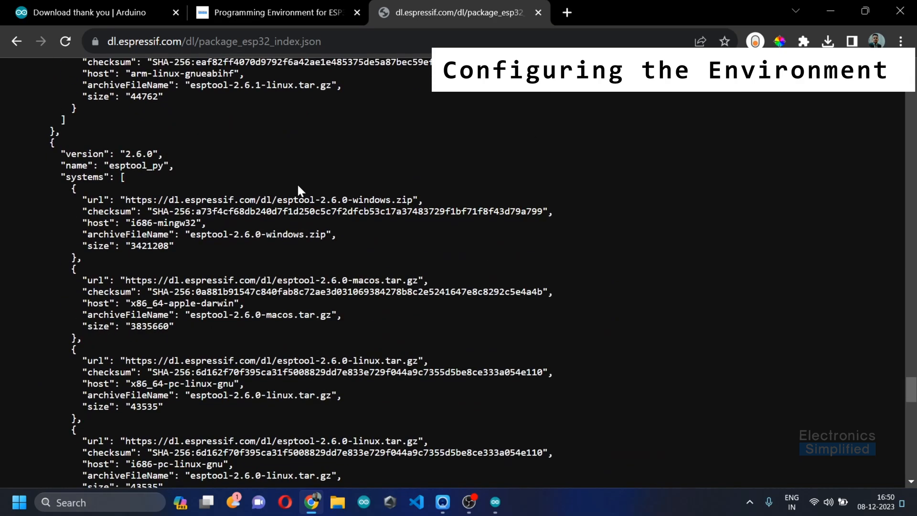
{"action": "scroll", "scroll_direction": "down", "scroll_amount": 3}
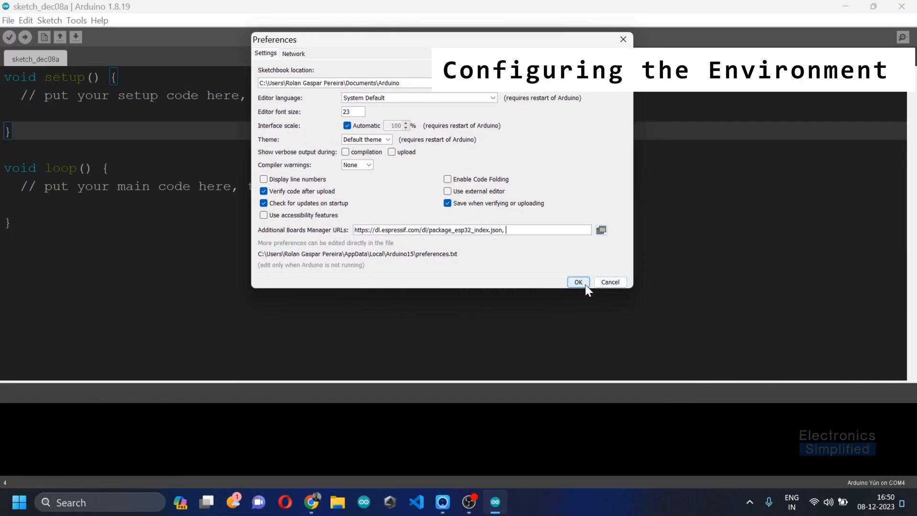
Step: Confirm Preferences with OK and go to Tools > Board > Boards Manager
{"action": "left_click", "coordinate": [577, 282]}
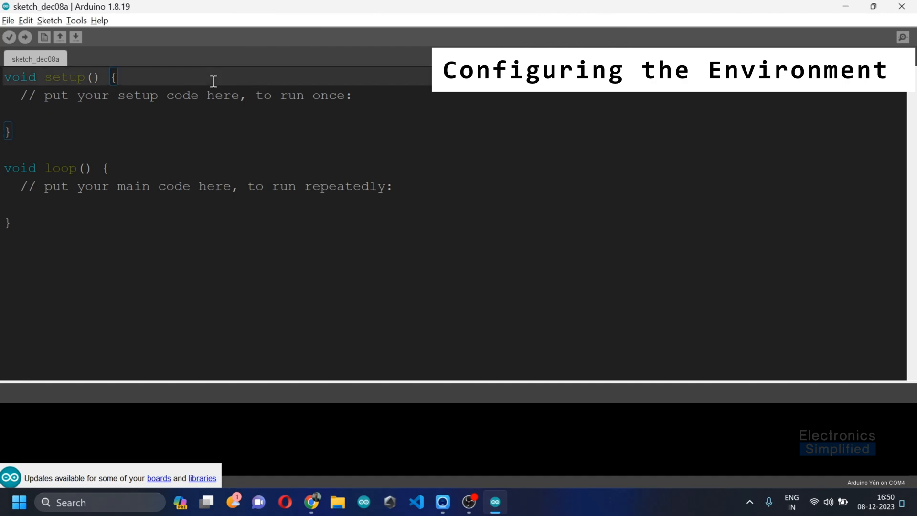
{"action": "left_click", "coordinate": [76, 20]}
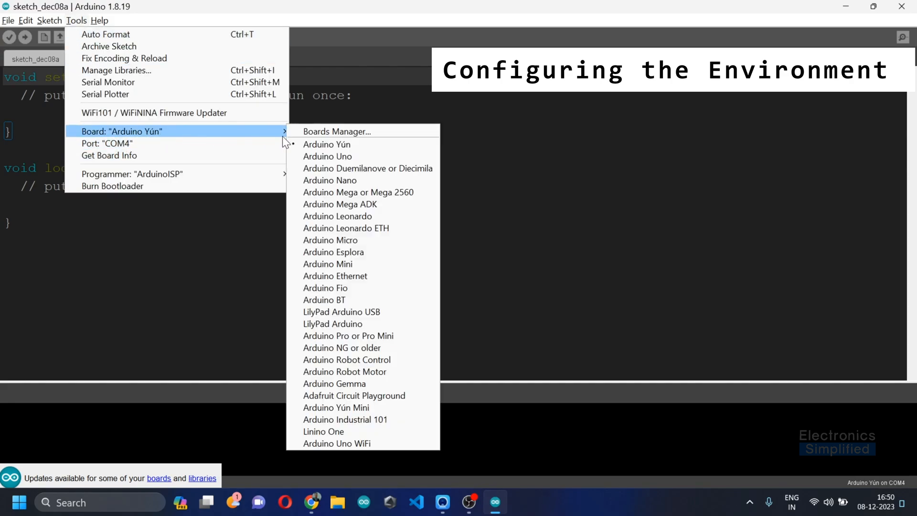
{"action": "left_click", "coordinate": [337, 131]}
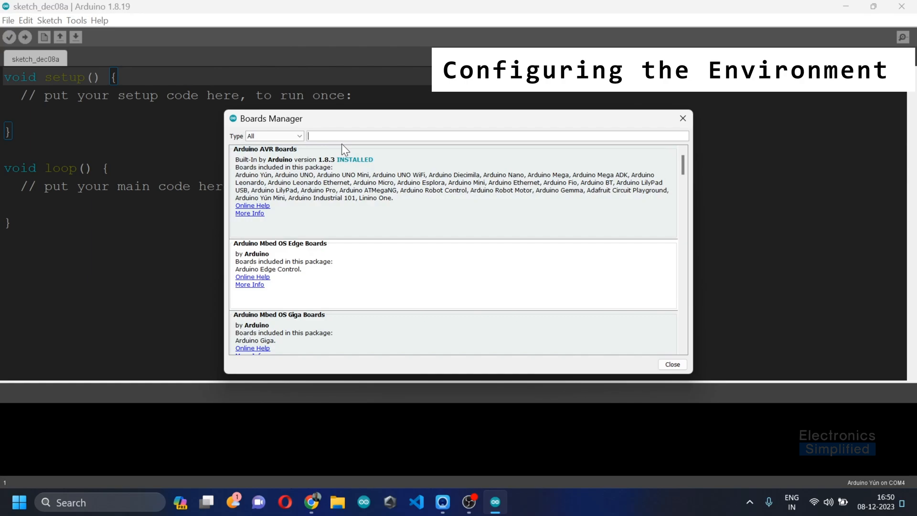
Step: Search 'ESp', start updating the installed esp32 package, then cancel the download
{"action": "type", "text": "ESp"}
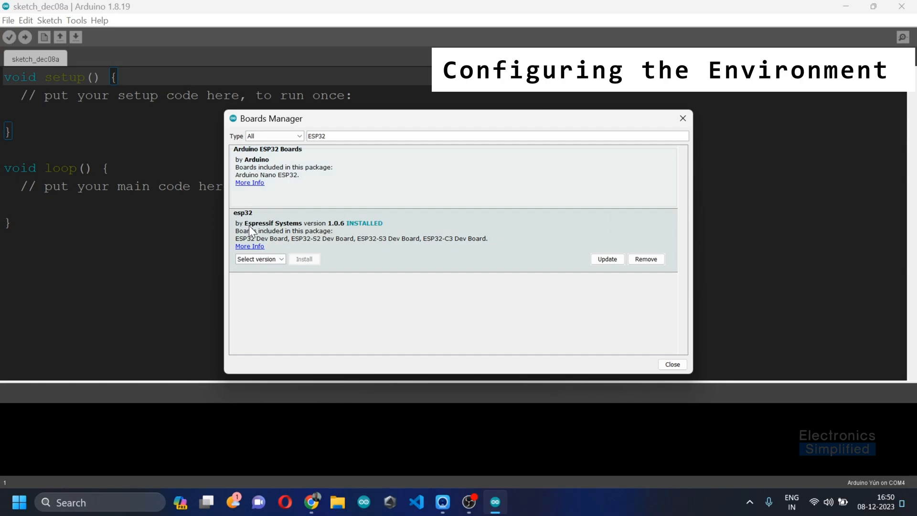
{"action": "mouse_move", "coordinate": [284, 234]}
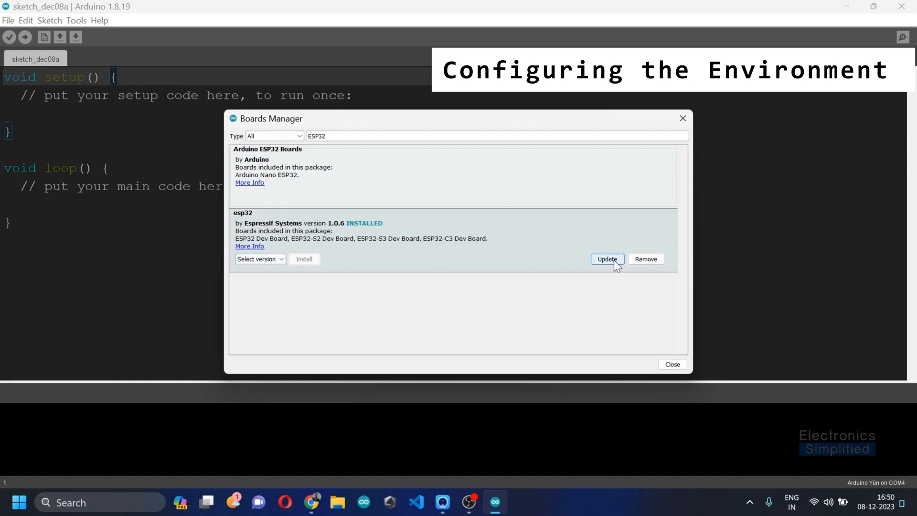
{"action": "left_click", "coordinate": [606, 259]}
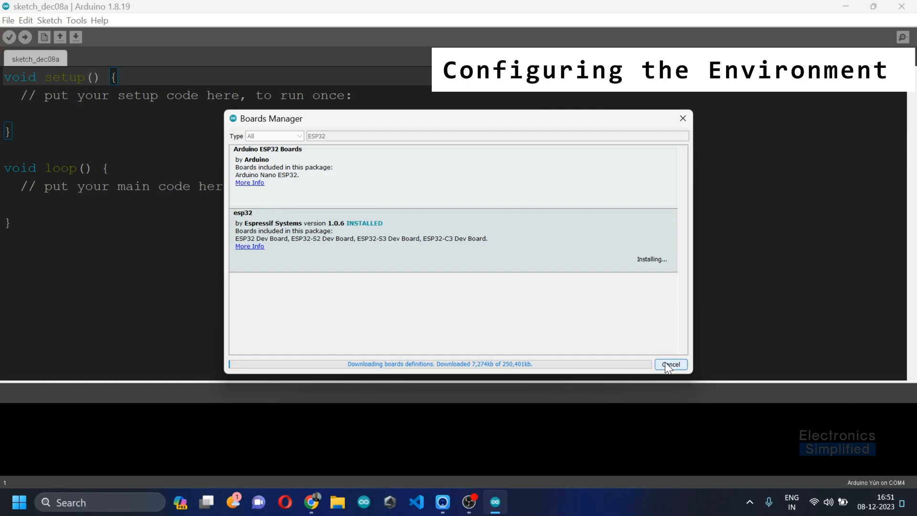
{"action": "left_click", "coordinate": [670, 363]}
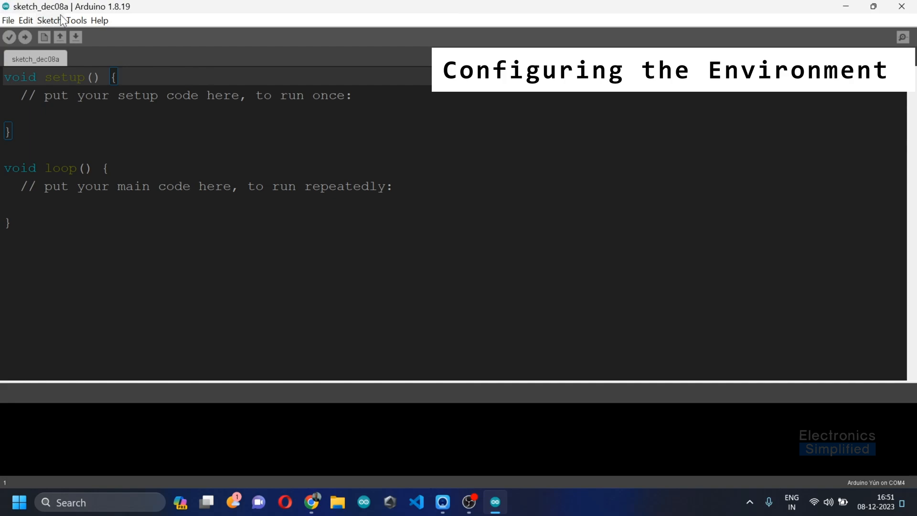
Step: In Boards Manager search 'ES', install esp32 2.0.11 by Espressif Systems, and close the manager
{"action": "left_click", "coordinate": [77, 20]}
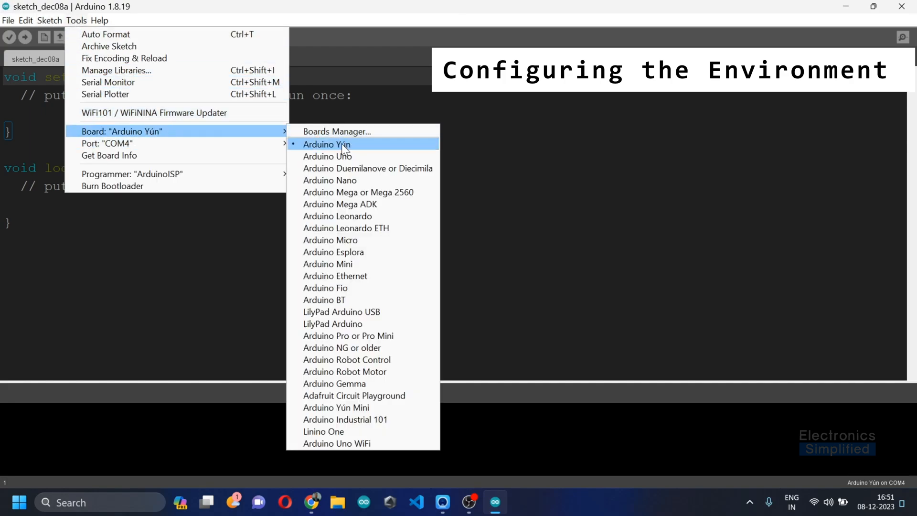
{"action": "mouse_move", "coordinate": [336, 131]}
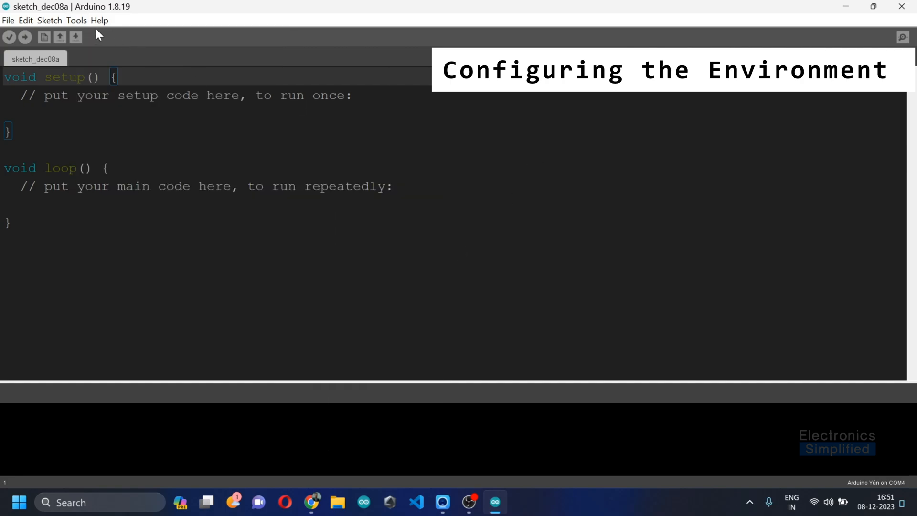
{"action": "left_click", "coordinate": [76, 21]}
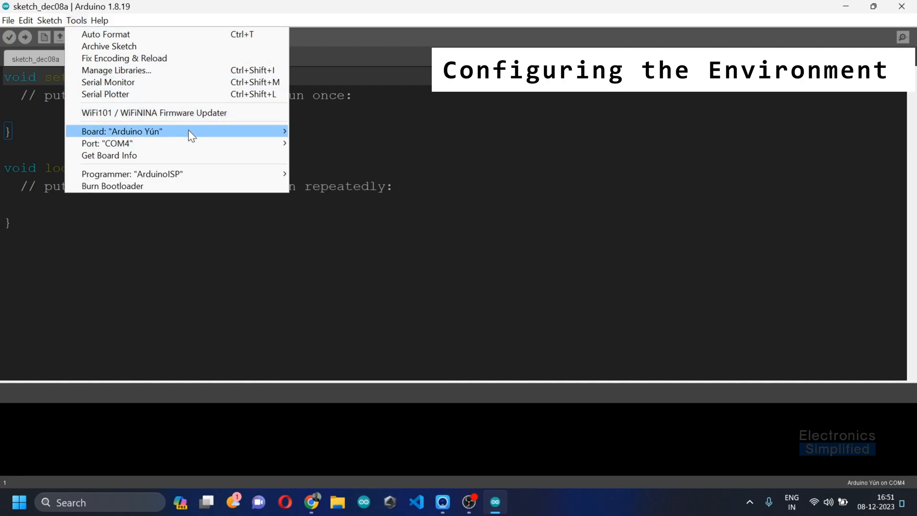
{"action": "left_click", "coordinate": [121, 131]}
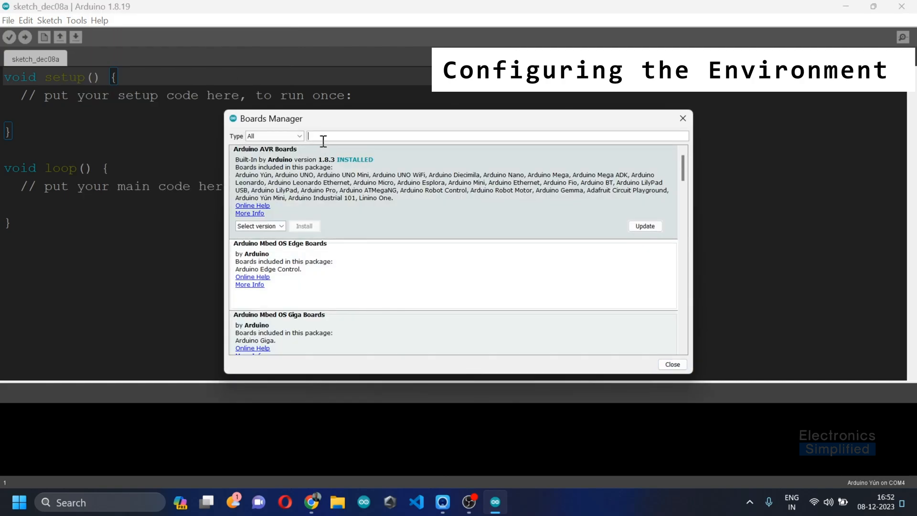
{"action": "type", "text": "ESp"}
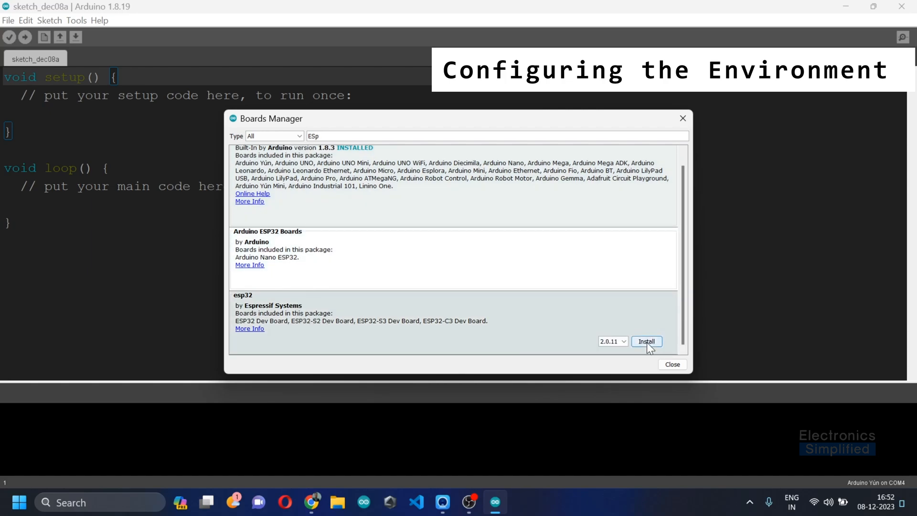
{"action": "left_click", "coordinate": [646, 341]}
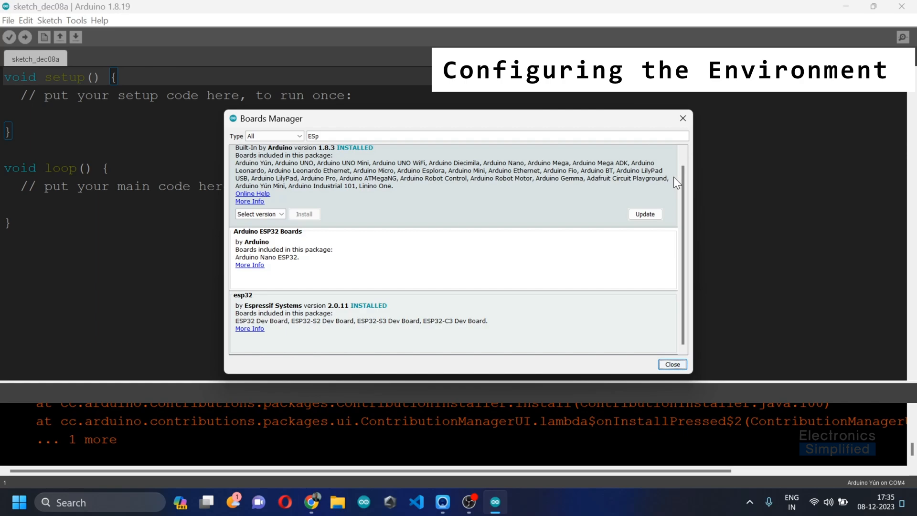
{"action": "left_click", "coordinate": [672, 364]}
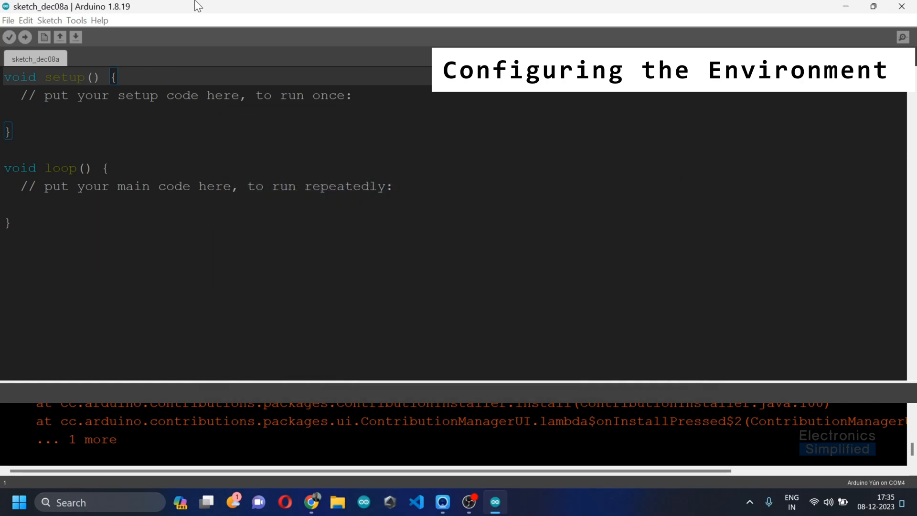
Step: Browse the Tools > Board > ESP32 Arduino list toward DOIT ESP32 DEVKIT V1
{"action": "left_click", "coordinate": [76, 20]}
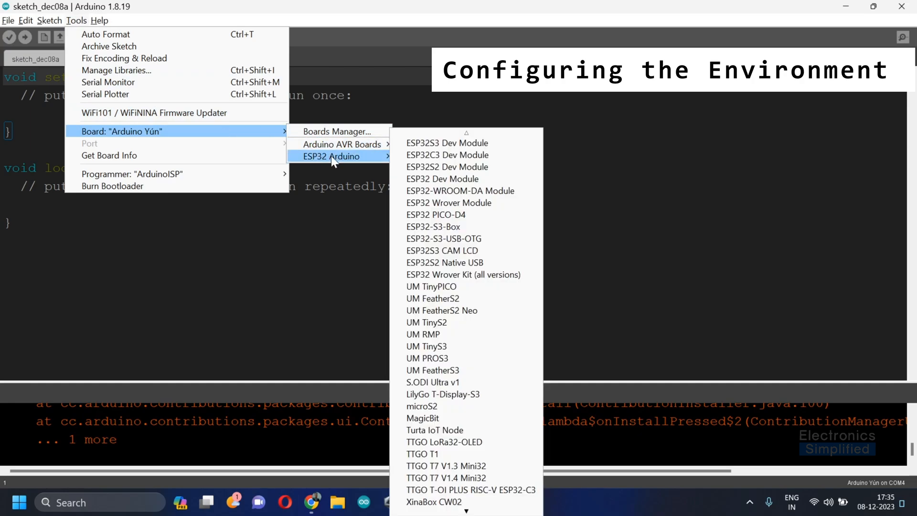
{"action": "mouse_move", "coordinate": [380, 165]}
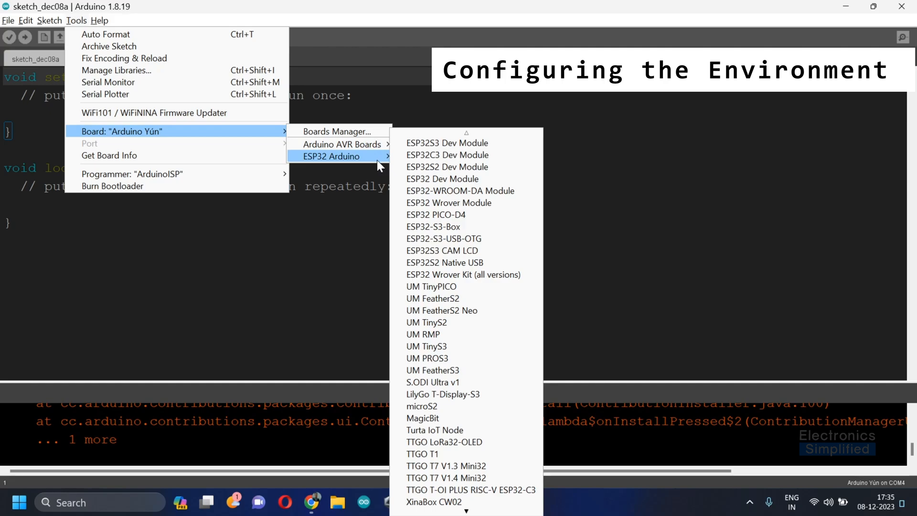
{"action": "scroll", "scroll_direction": "down", "scroll_amount": 3}
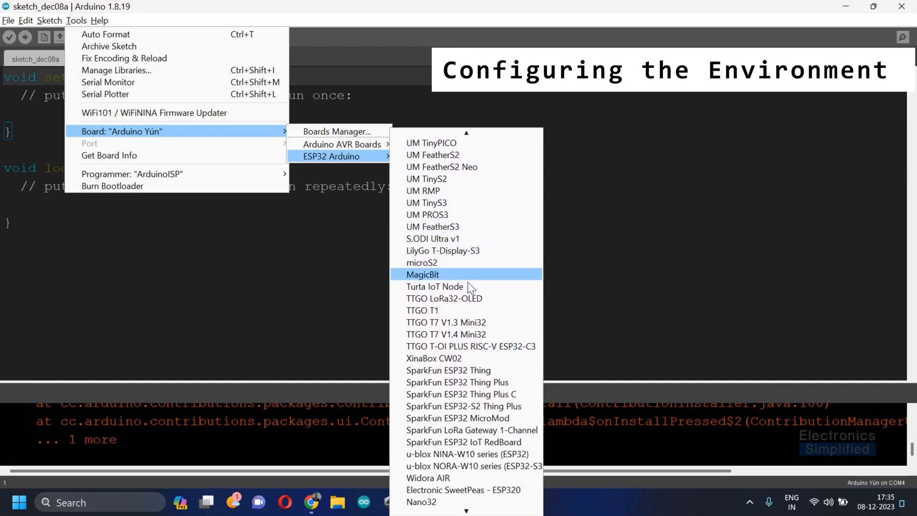
{"action": "scroll", "scroll_direction": "down", "scroll_amount": 3}
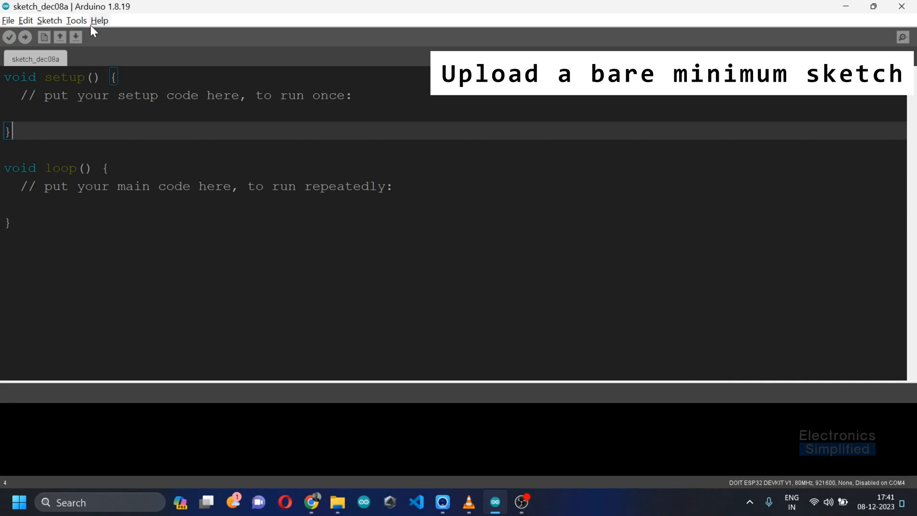
{"action": "mouse_move", "coordinate": [76, 20]}
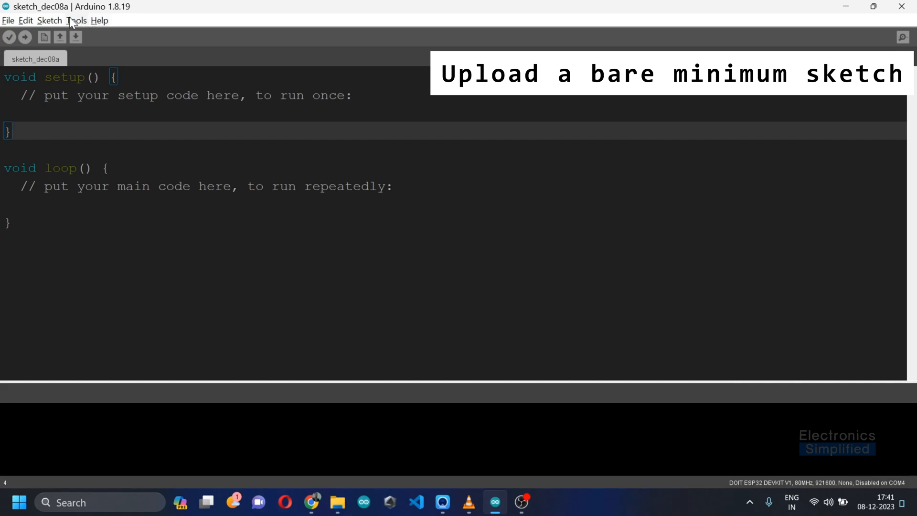
{"action": "left_click", "coordinate": [77, 20]}
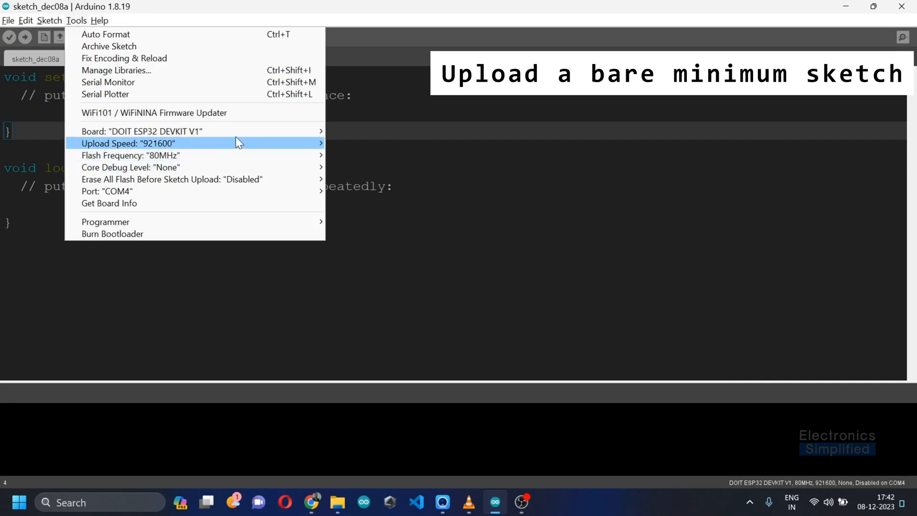
{"action": "mouse_move", "coordinate": [140, 131]}
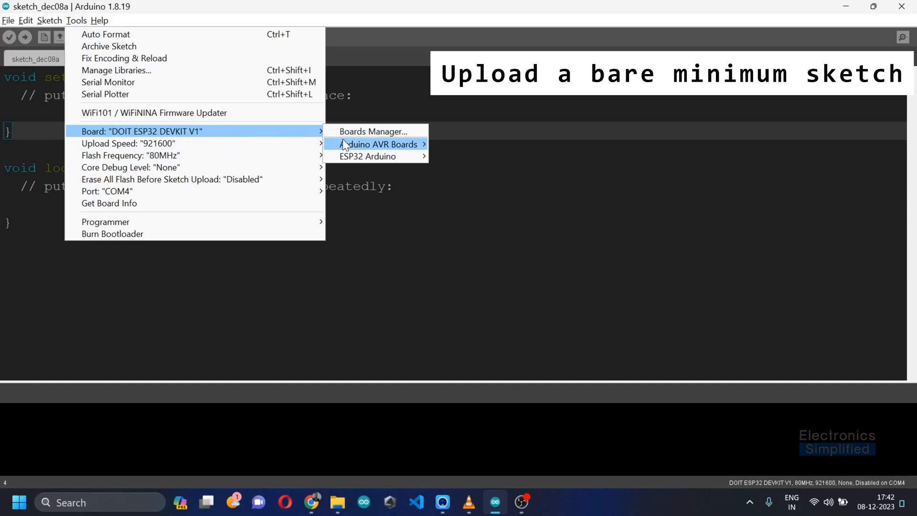
{"action": "mouse_move", "coordinate": [369, 156]}
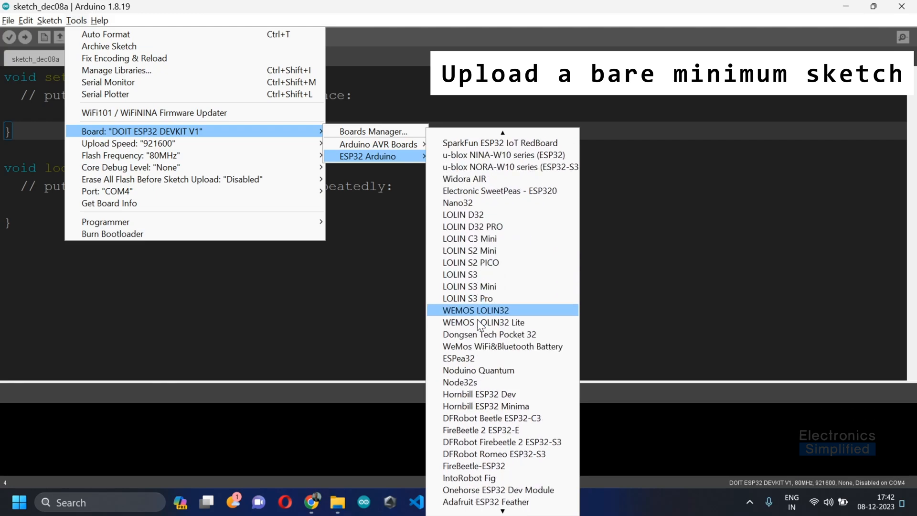
{"action": "scroll", "scroll_direction": "down", "scroll_amount": 3}
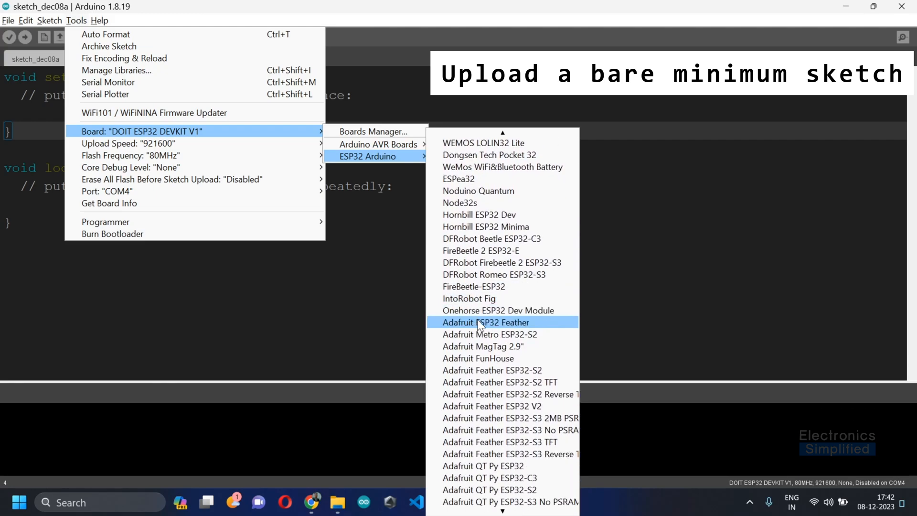
{"action": "scroll", "scroll_direction": "down", "scroll_amount": 3}
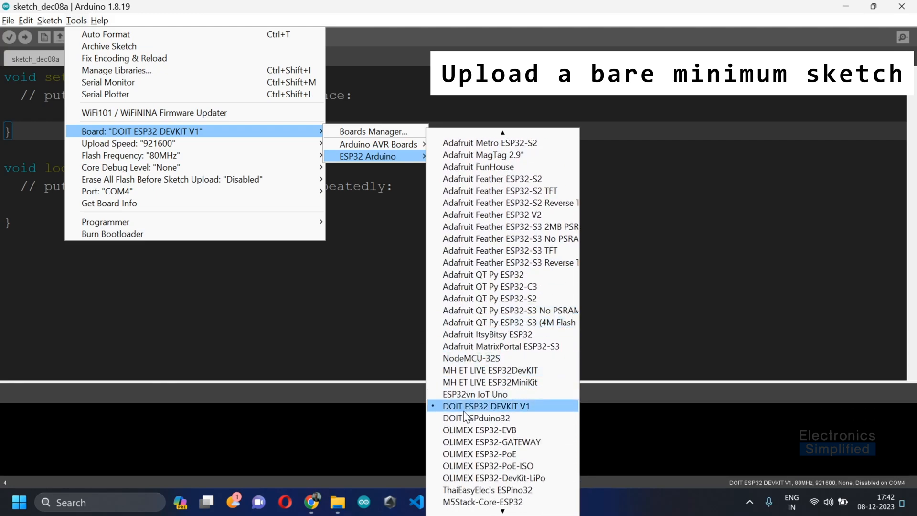
{"action": "mouse_move", "coordinate": [497, 410]}
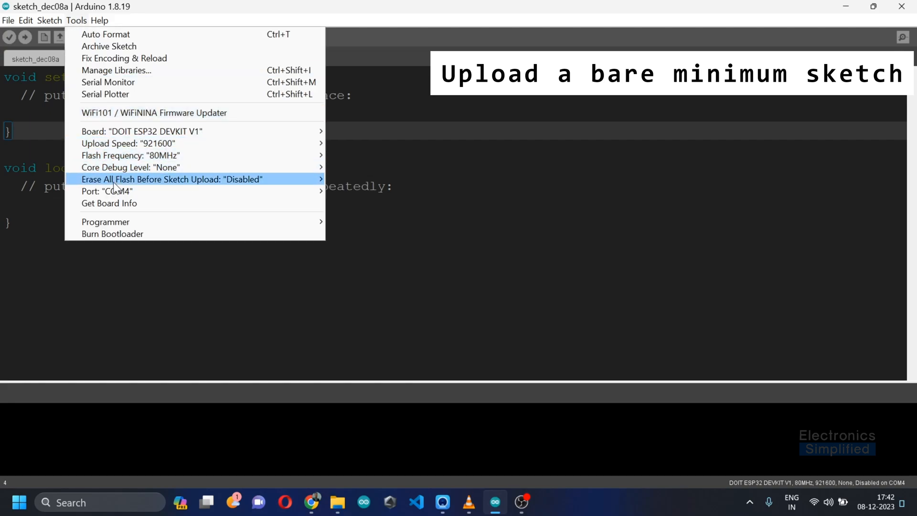
{"action": "mouse_move", "coordinate": [130, 155]}
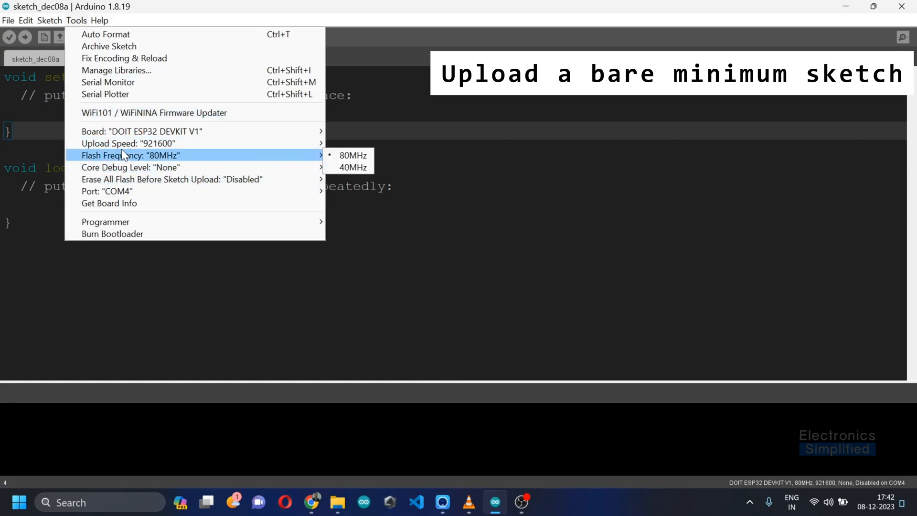
{"action": "mouse_move", "coordinate": [127, 143]}
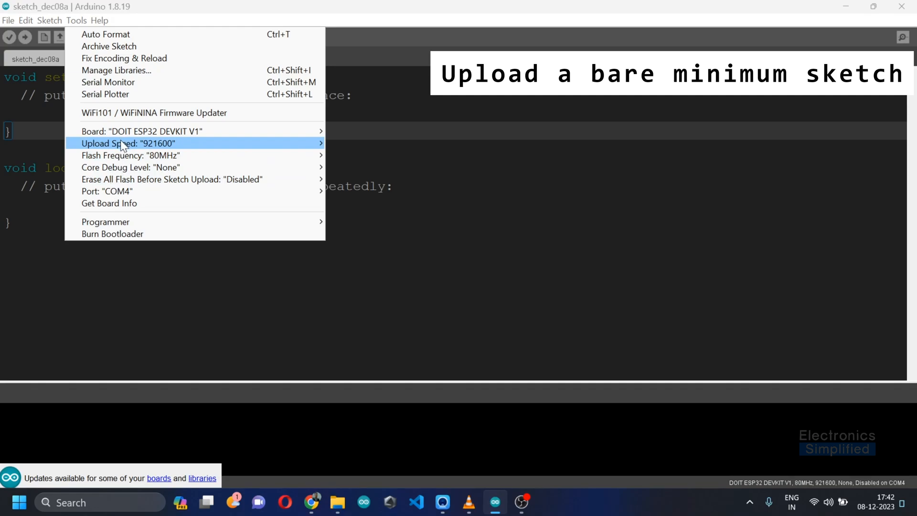
{"action": "left_click", "coordinate": [473, 248]}
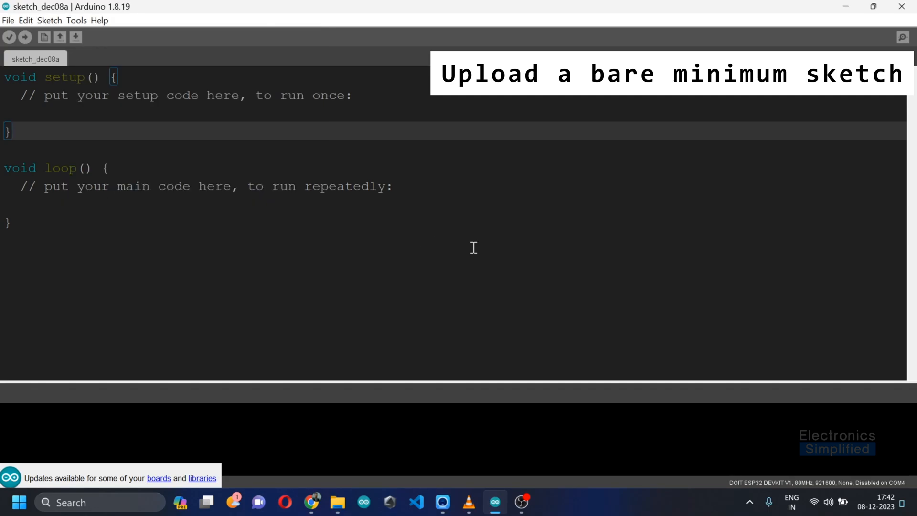
{"action": "mouse_move", "coordinate": [240, 193]}
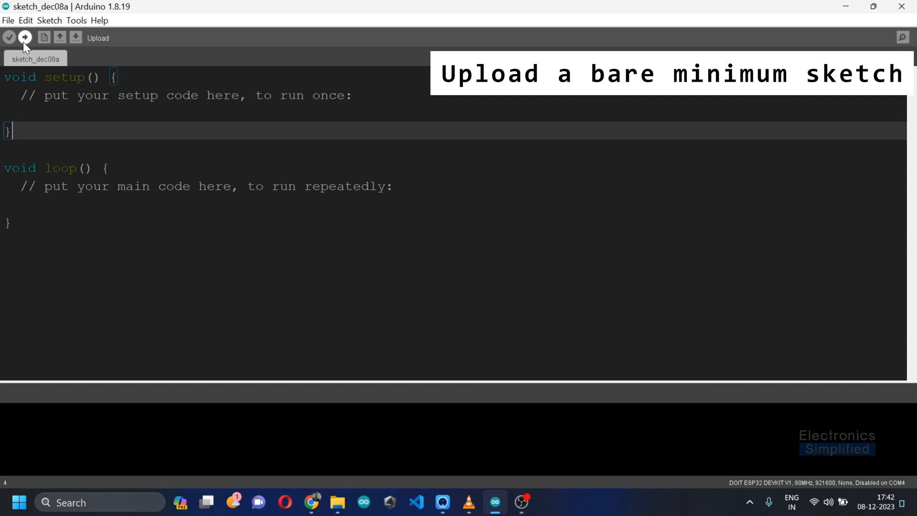
Step: Upload the bare minimum sketch to the DOIT ESP32 DEVKIT V1 on COM4
{"action": "left_click", "coordinate": [25, 37]}
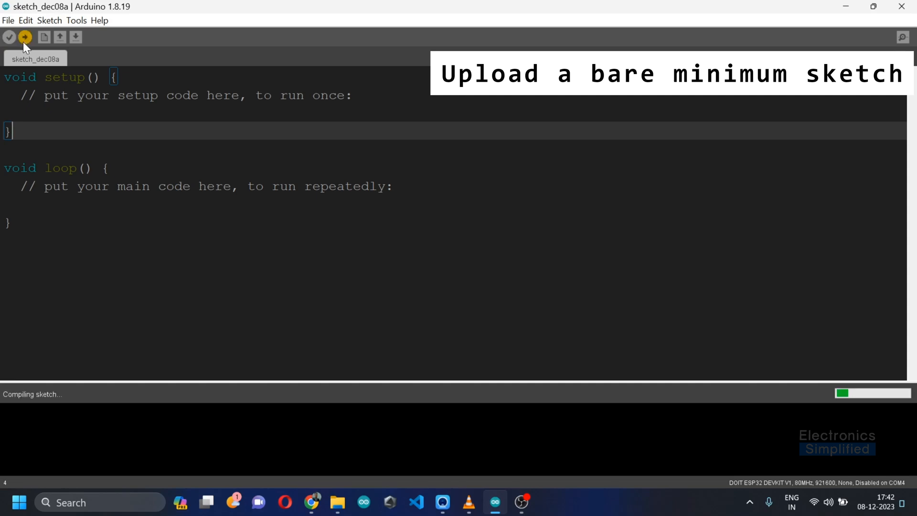